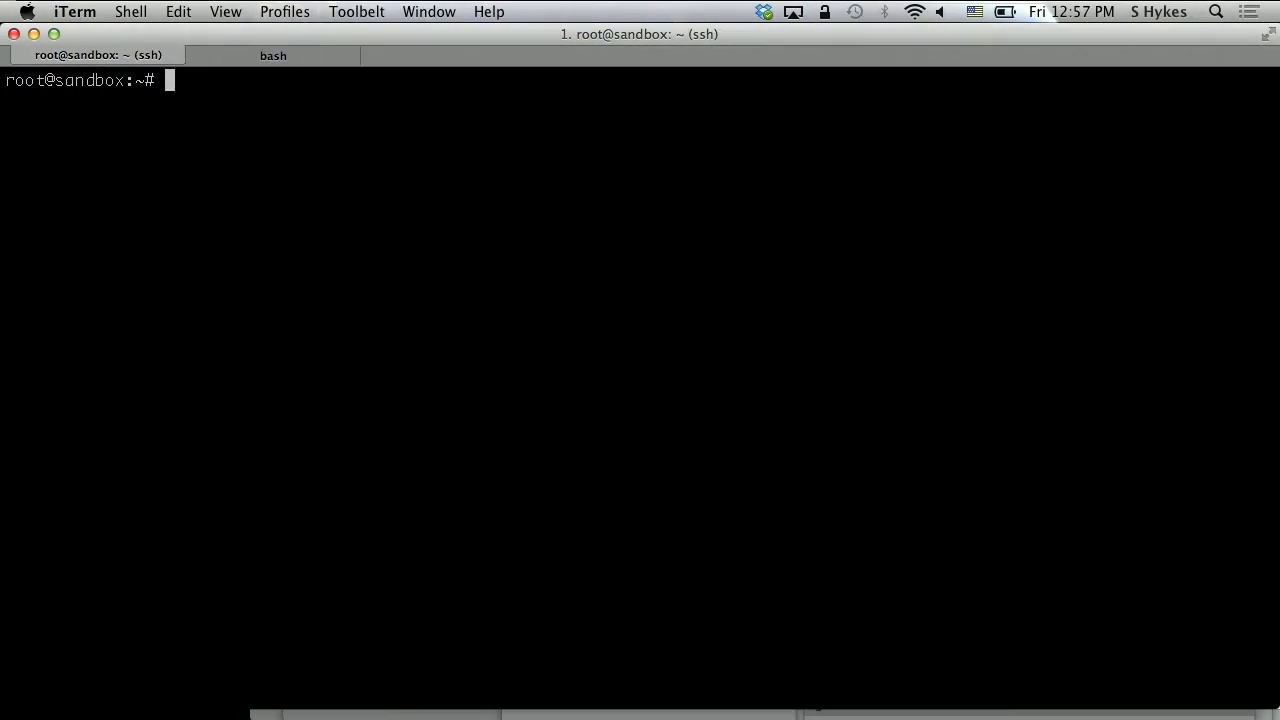
Step: Run 'docker ps' on the sandbox, which lists no running containers
type("d")
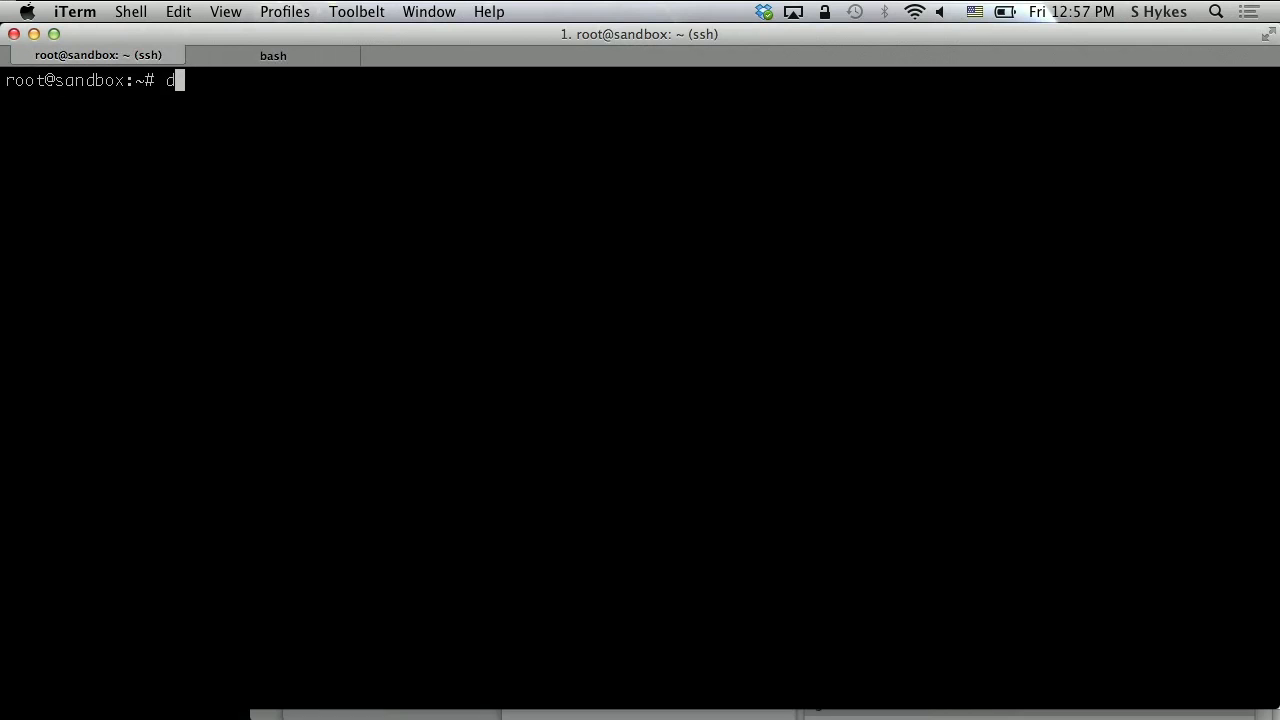
type("ocker ps")
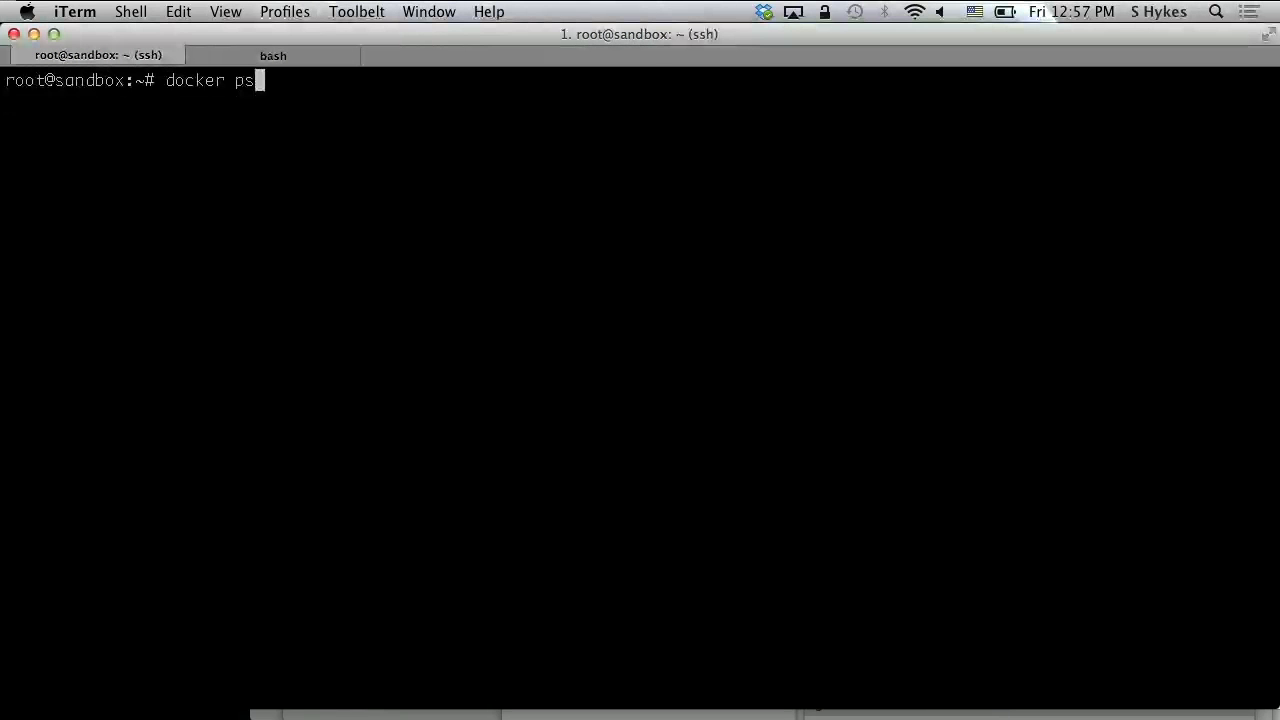
key("Return")
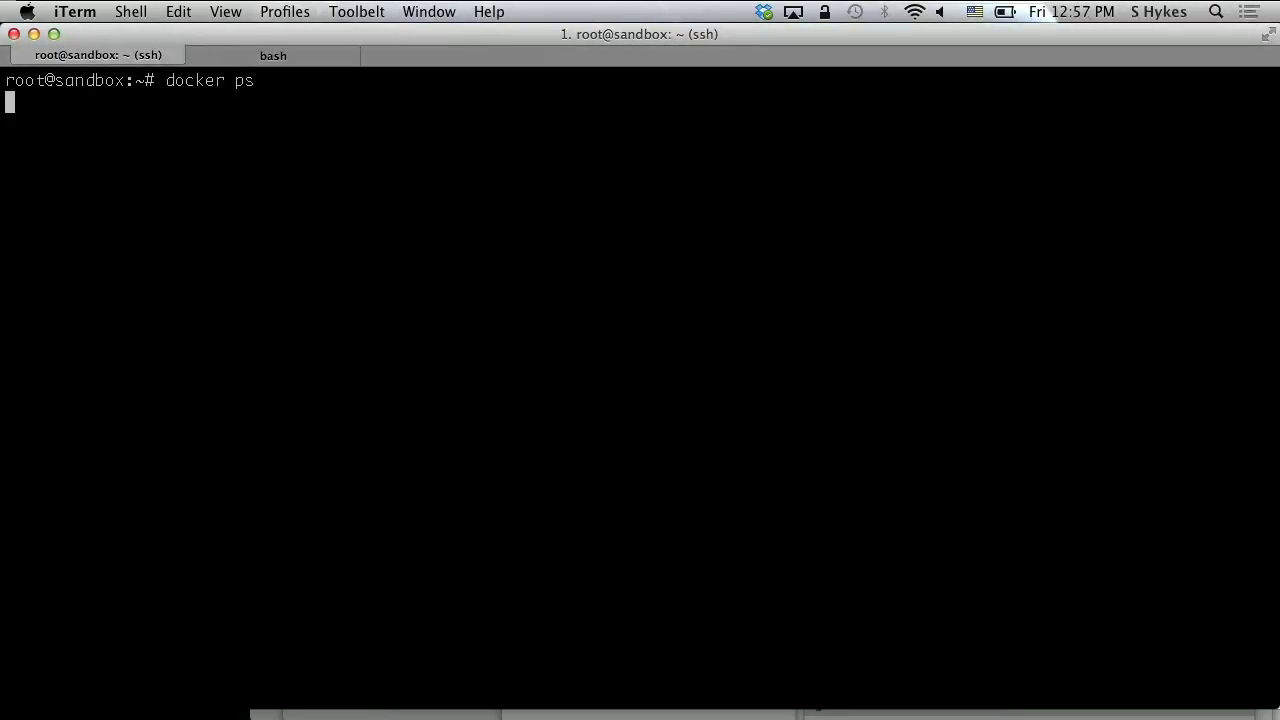
key("Return")
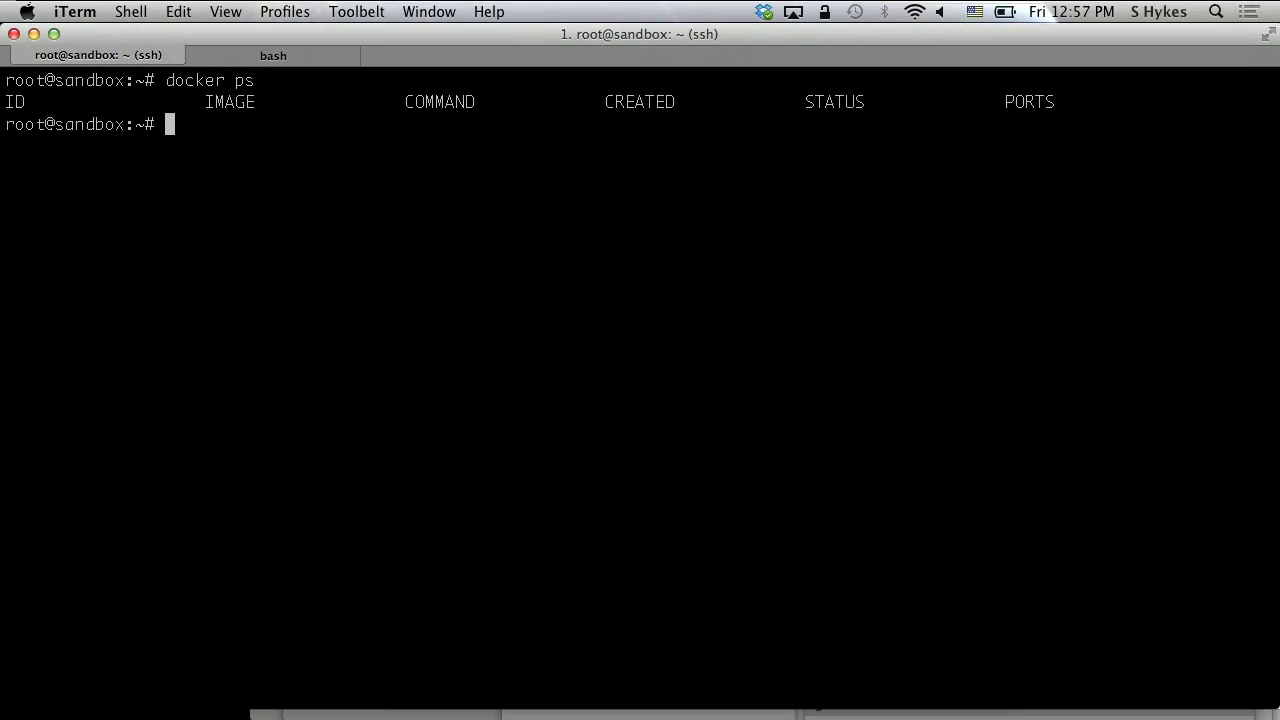
type("docker ps")
type("docker run")
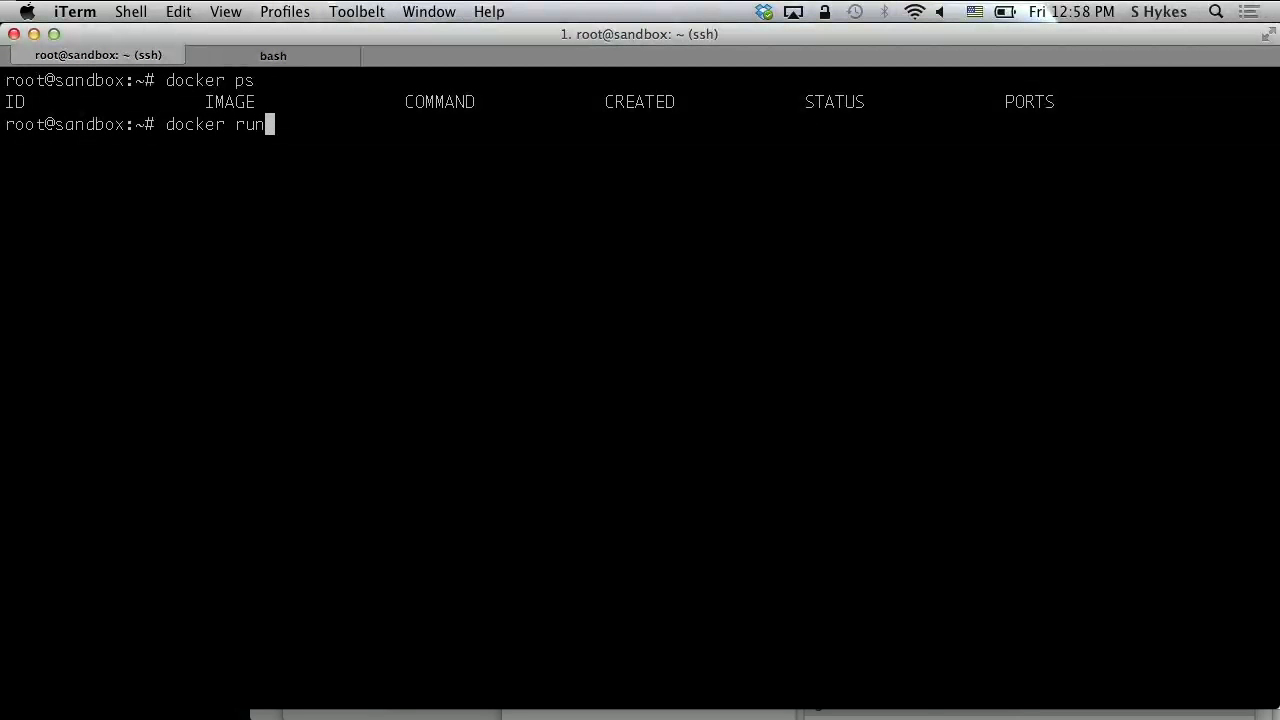
Step: Run 'docker images' and scroll through the list of ubuntu, busybox and shykes images
type("\" \"")
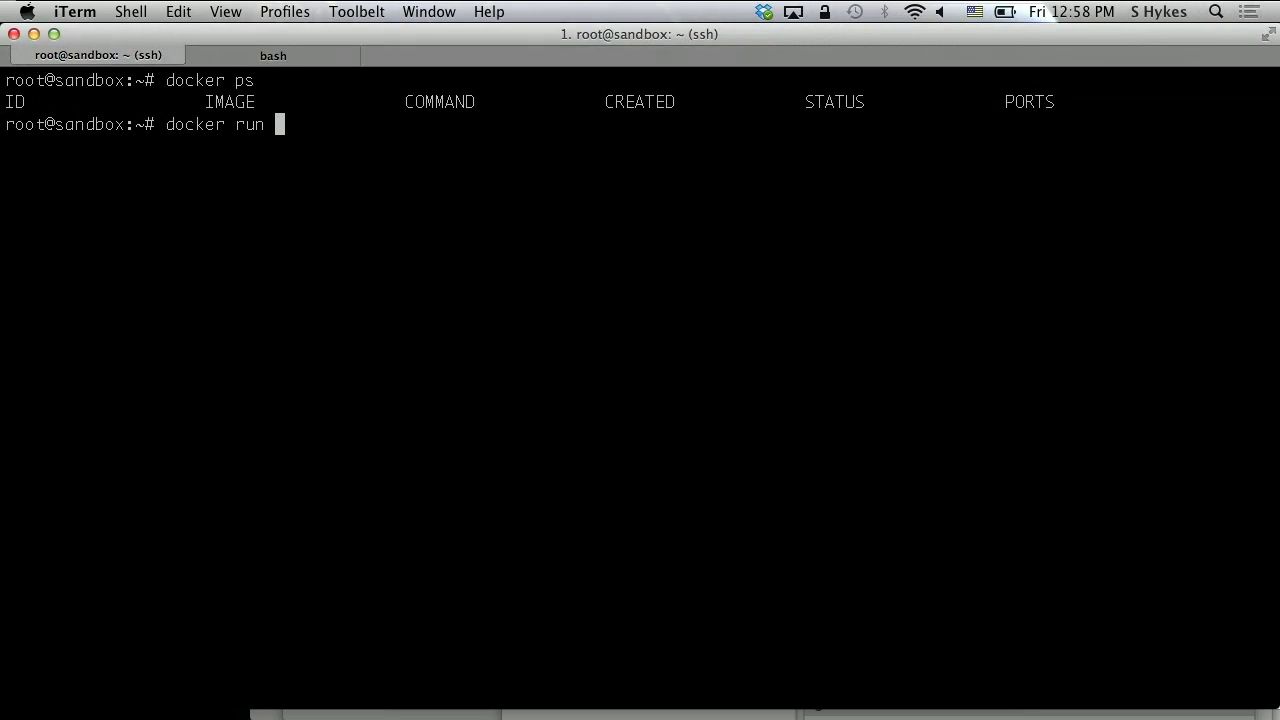
type("images")
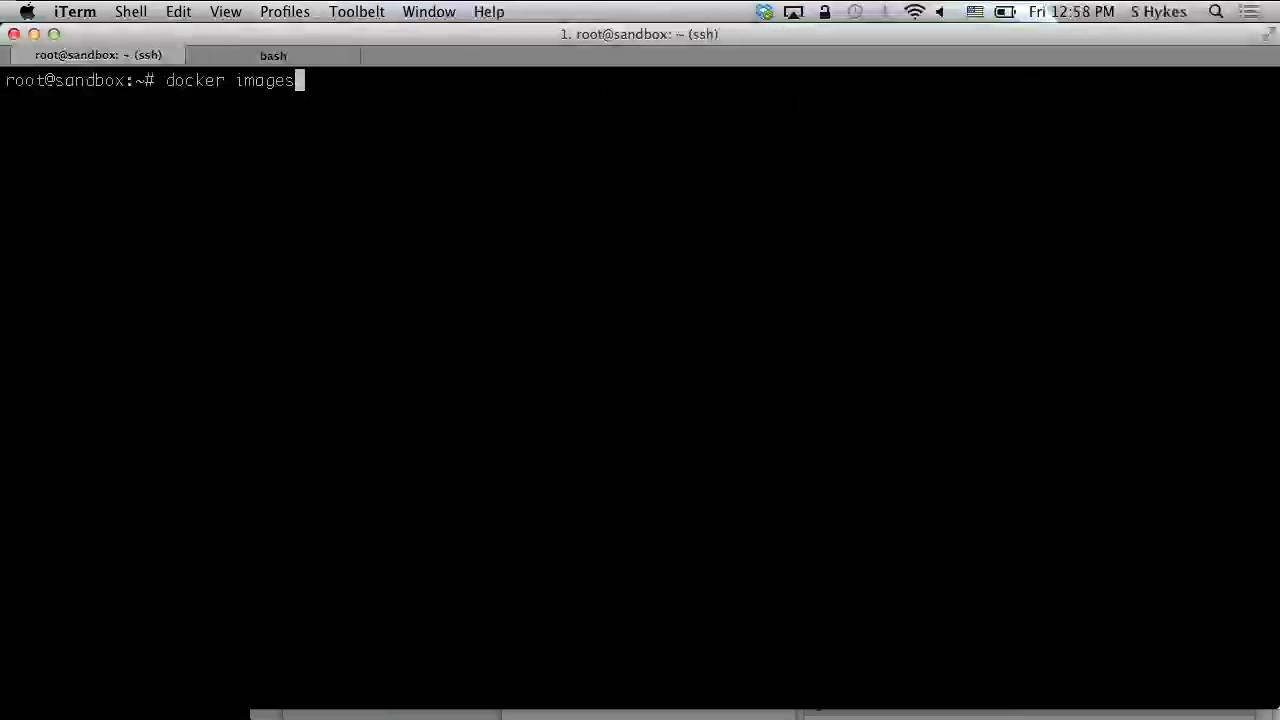
key("Return")
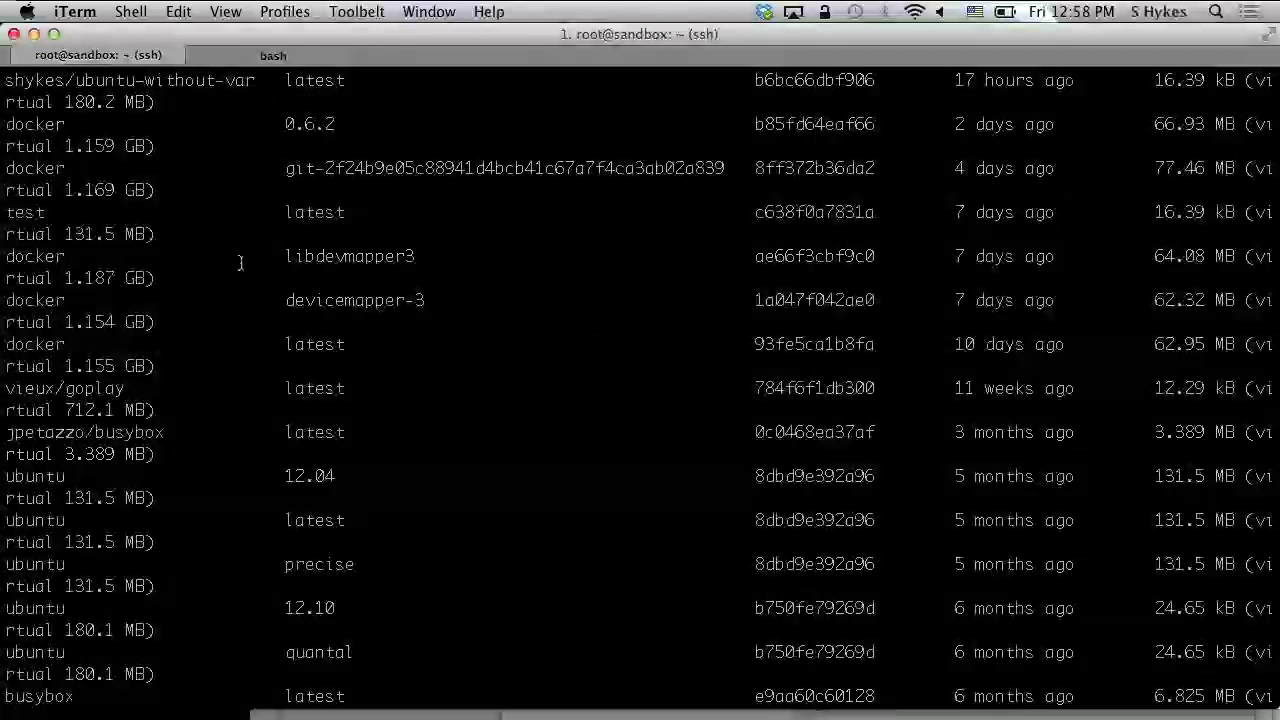
scroll("down", 3)
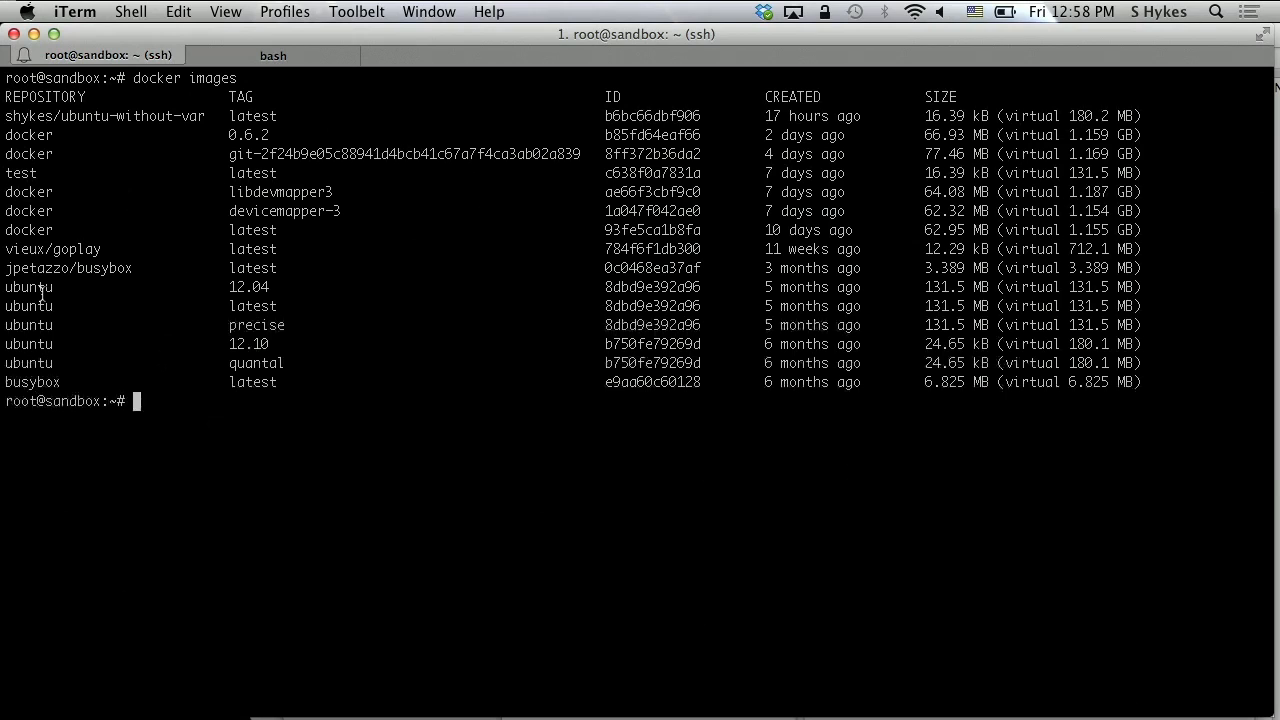
Step: Run 'docker images ubuntu' to list only the ubuntu images
type("docker images ubuntu")
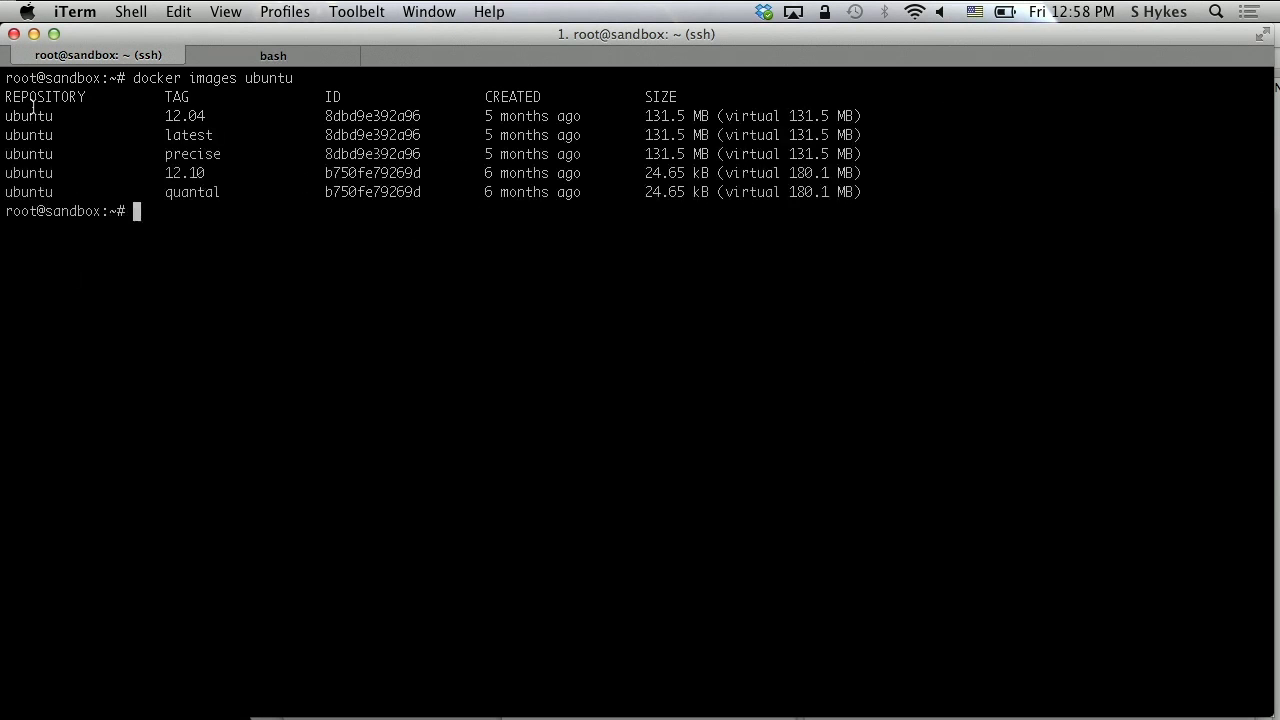
double_click(30, 122)
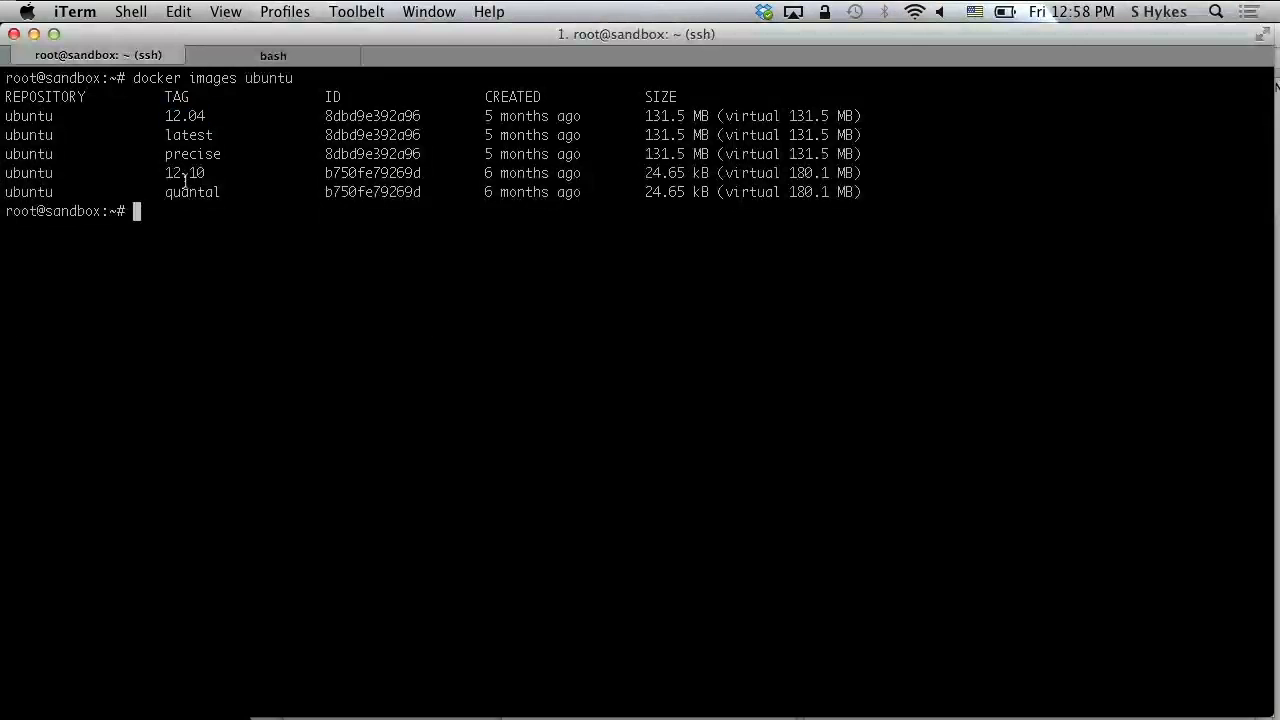
Step: Compose 'docker run -i -t ubuntu:12.10 /bin/bash' for an interactive container shell
type("docker run")
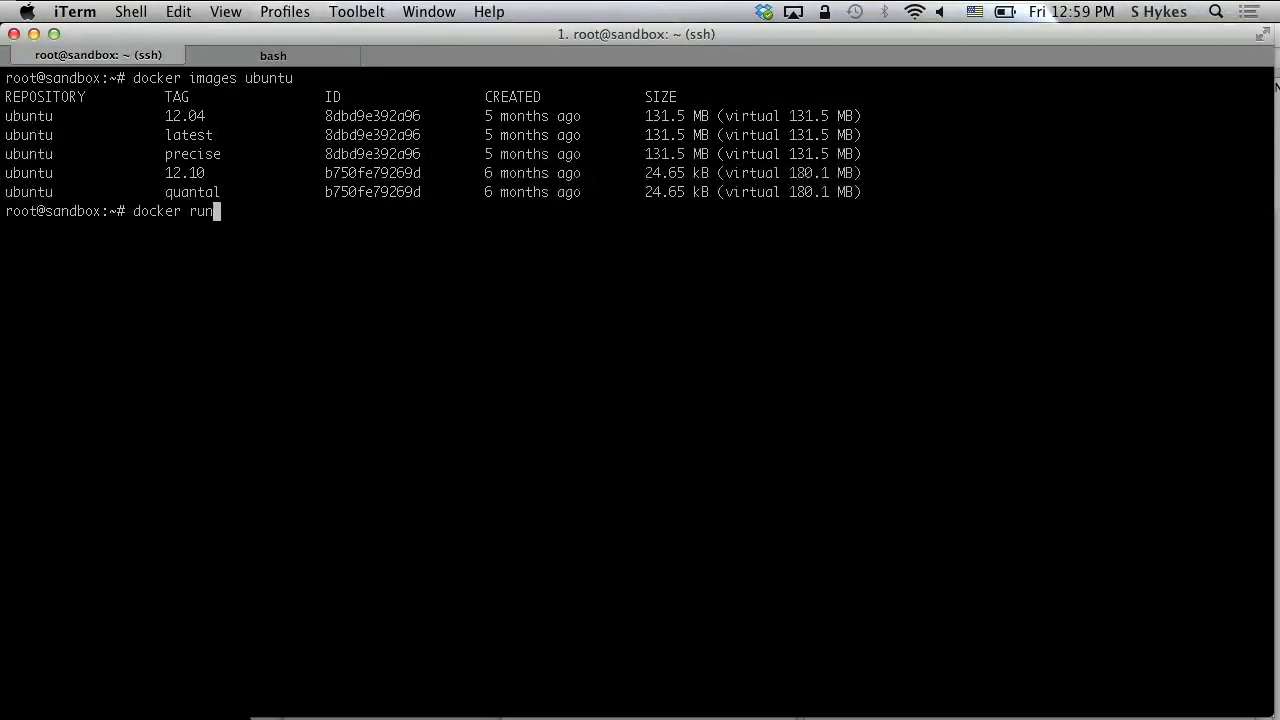
type("\" \"")
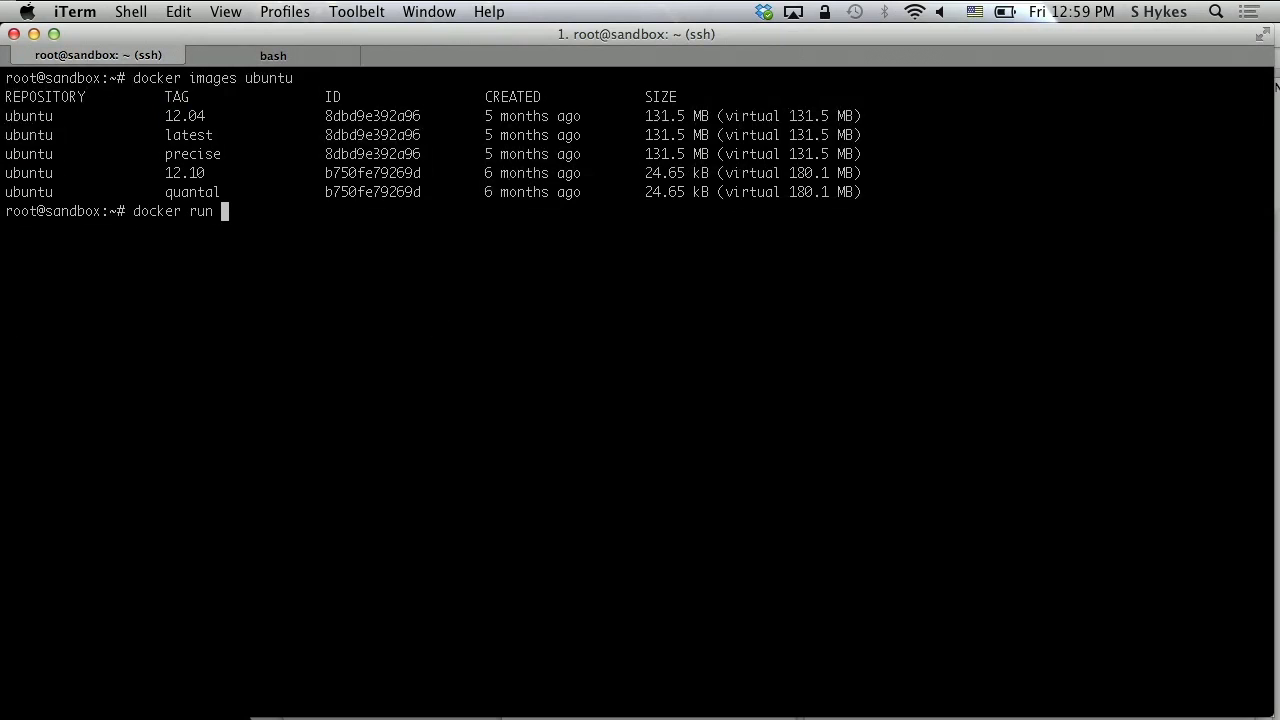
type("ubuntu:")
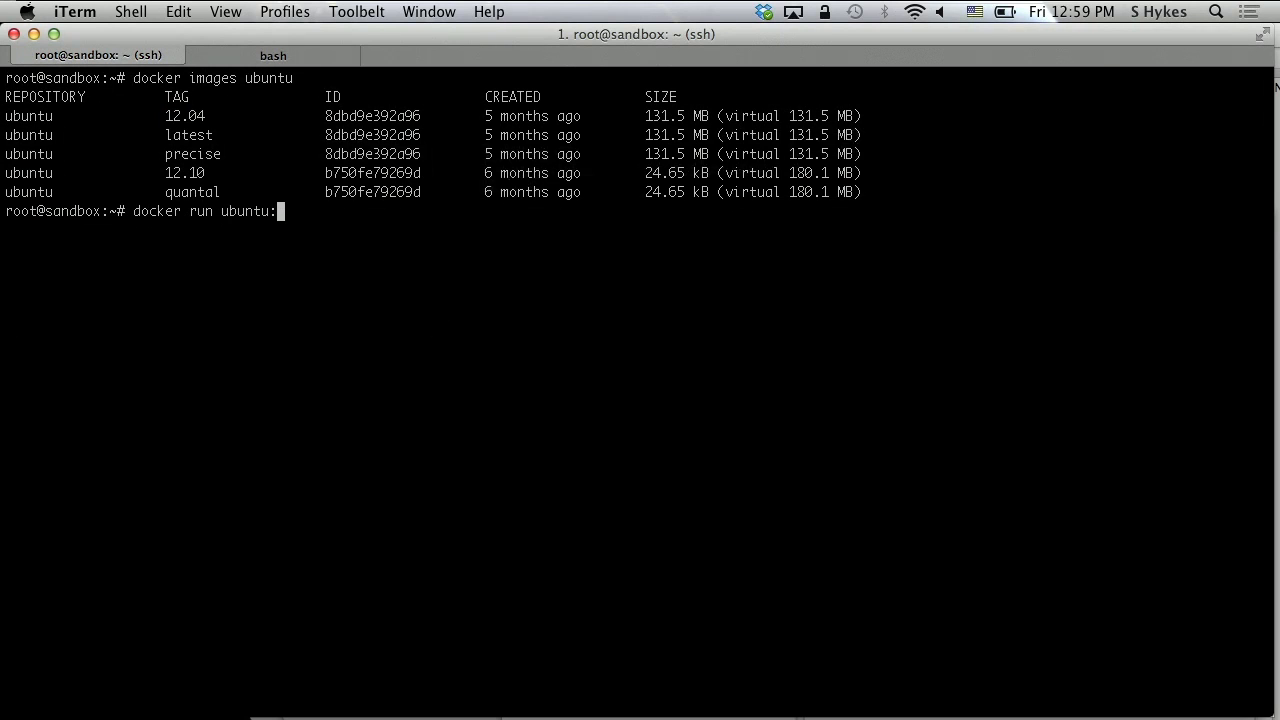
type("12.10")
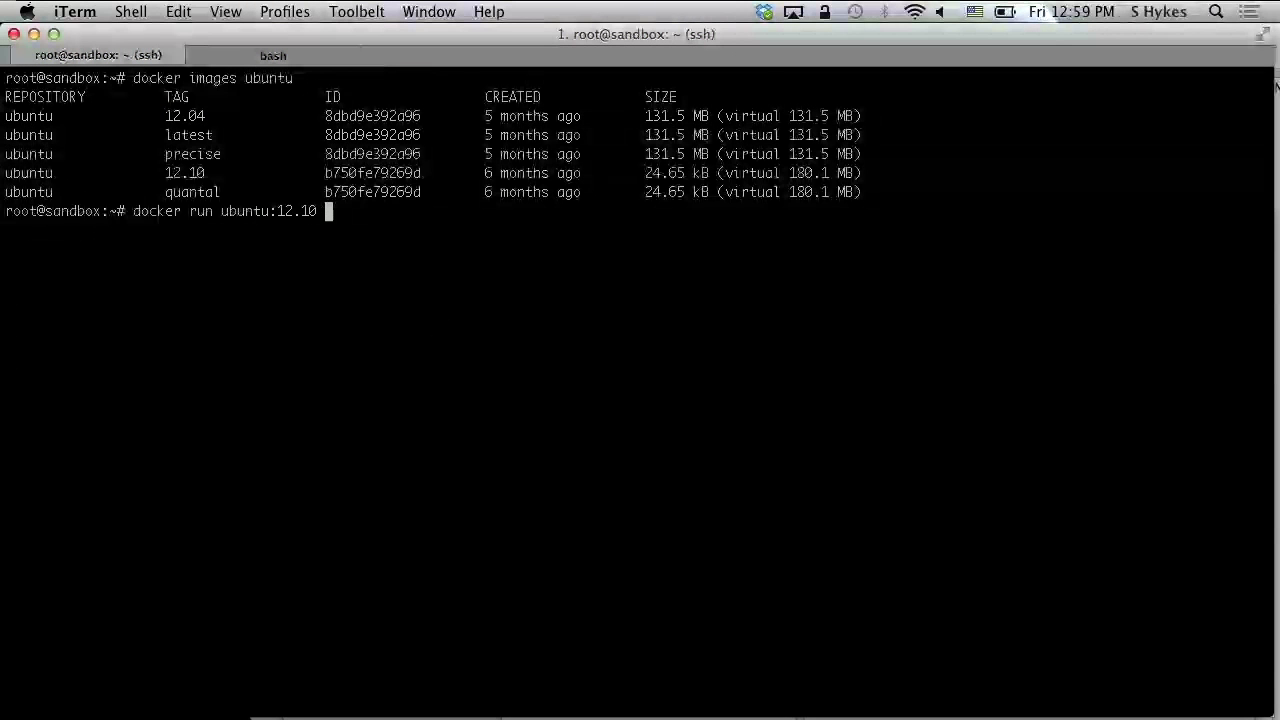
type("/bin/bash")
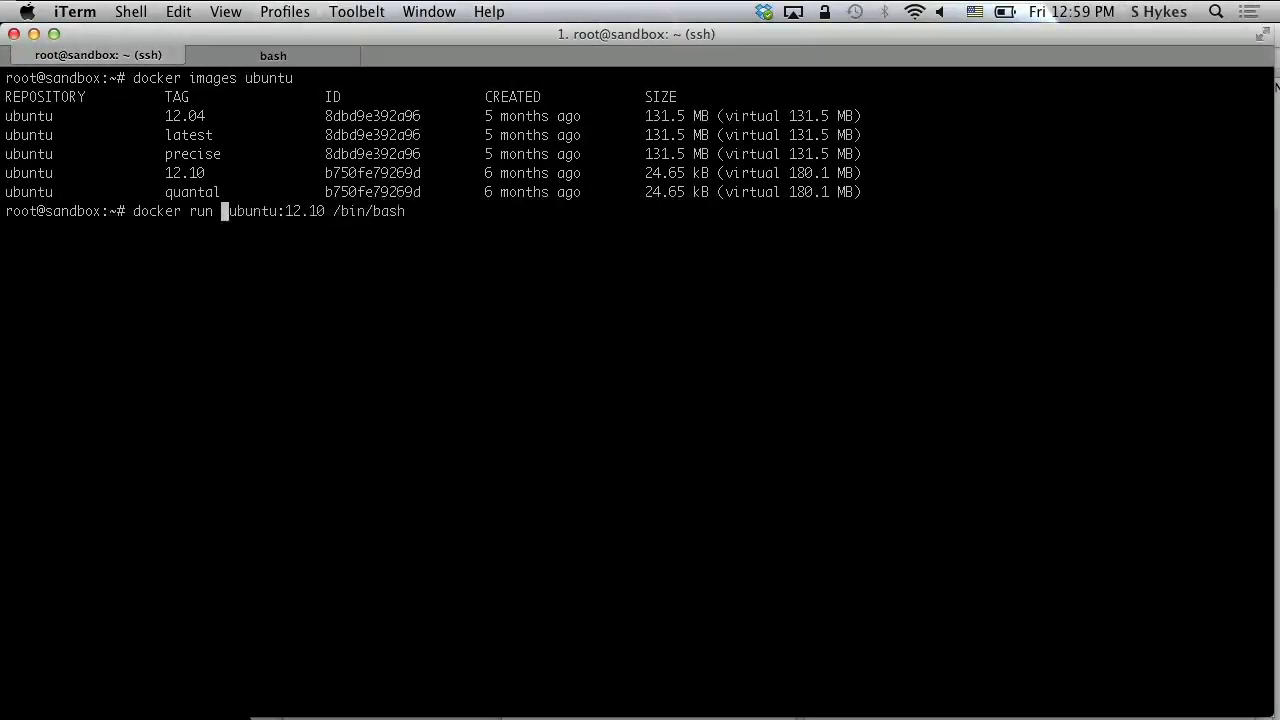
type("-i")
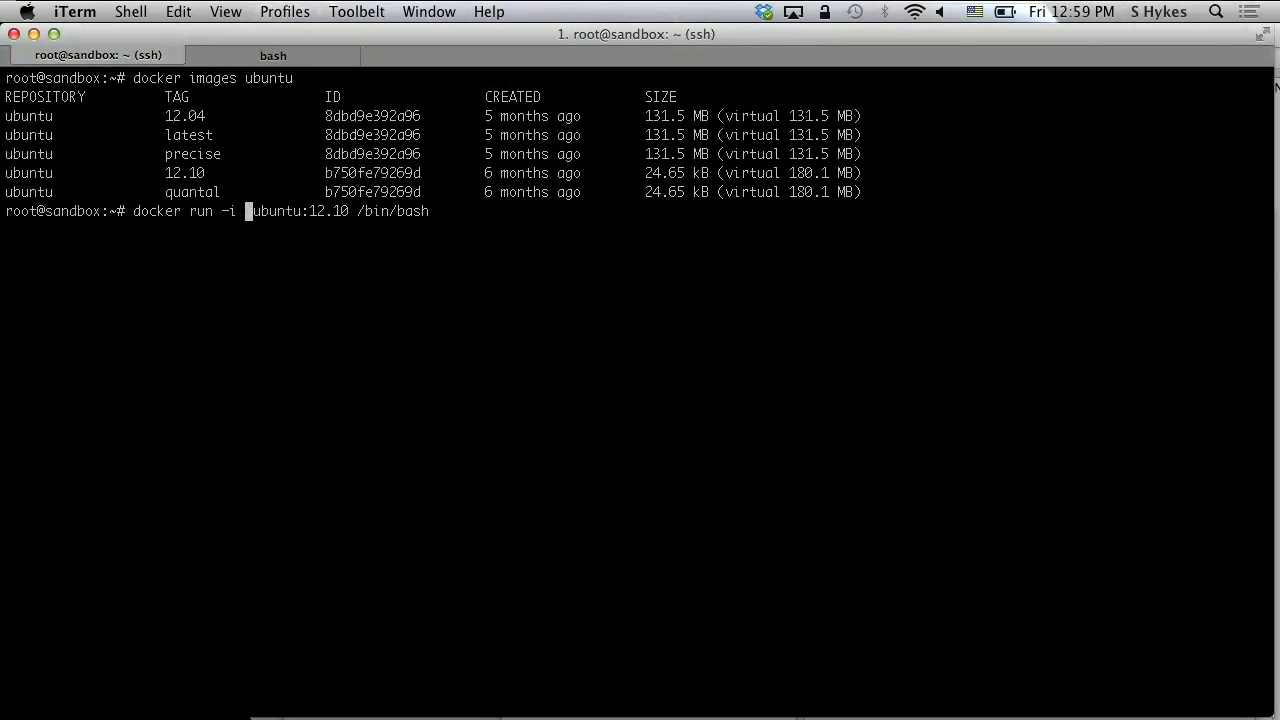
type("-t")
type("ps faxw")
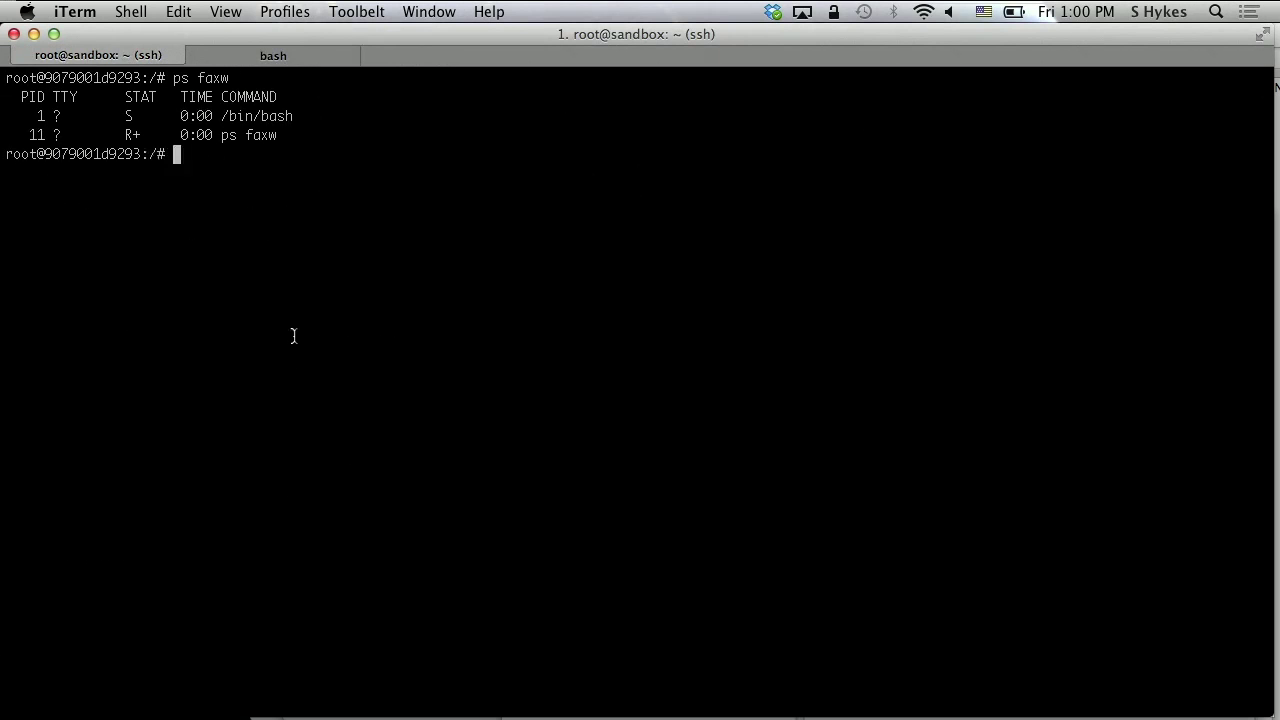
mouse_move(308, 348)
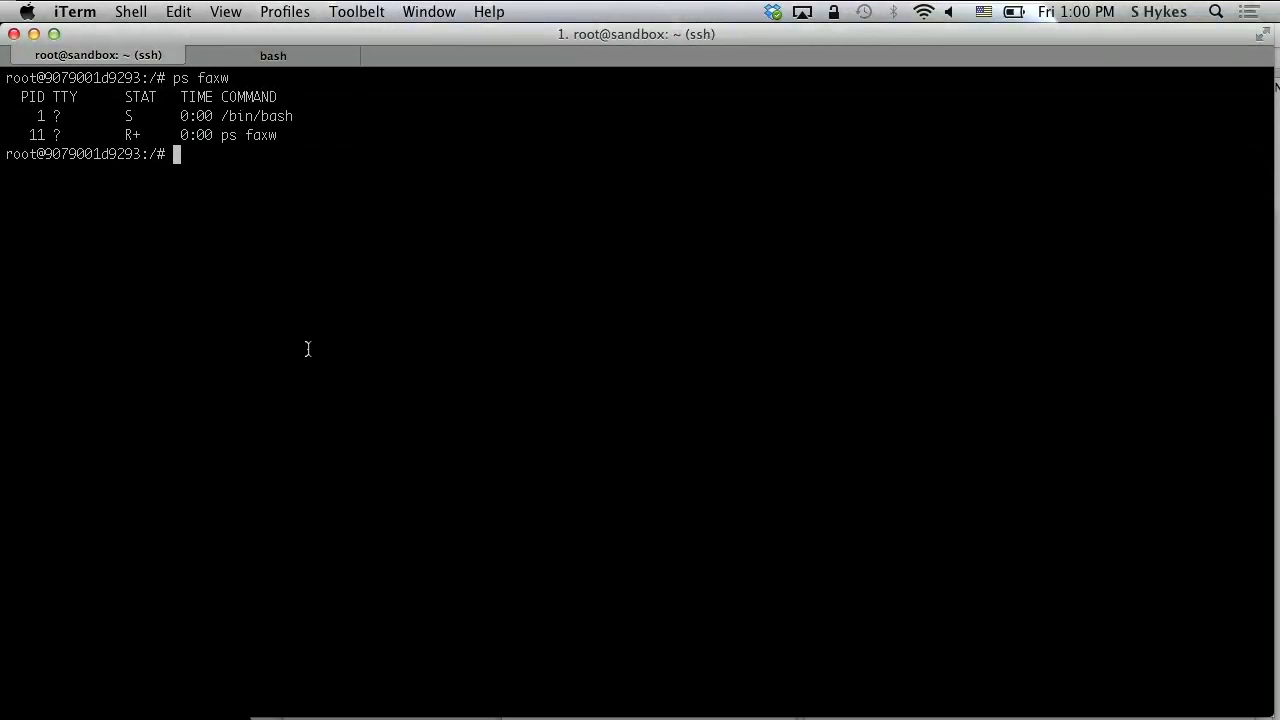
Step: Run 'ls' inside the ubuntu:12.10 container and begin an 'rm -fr' command
type("ls")
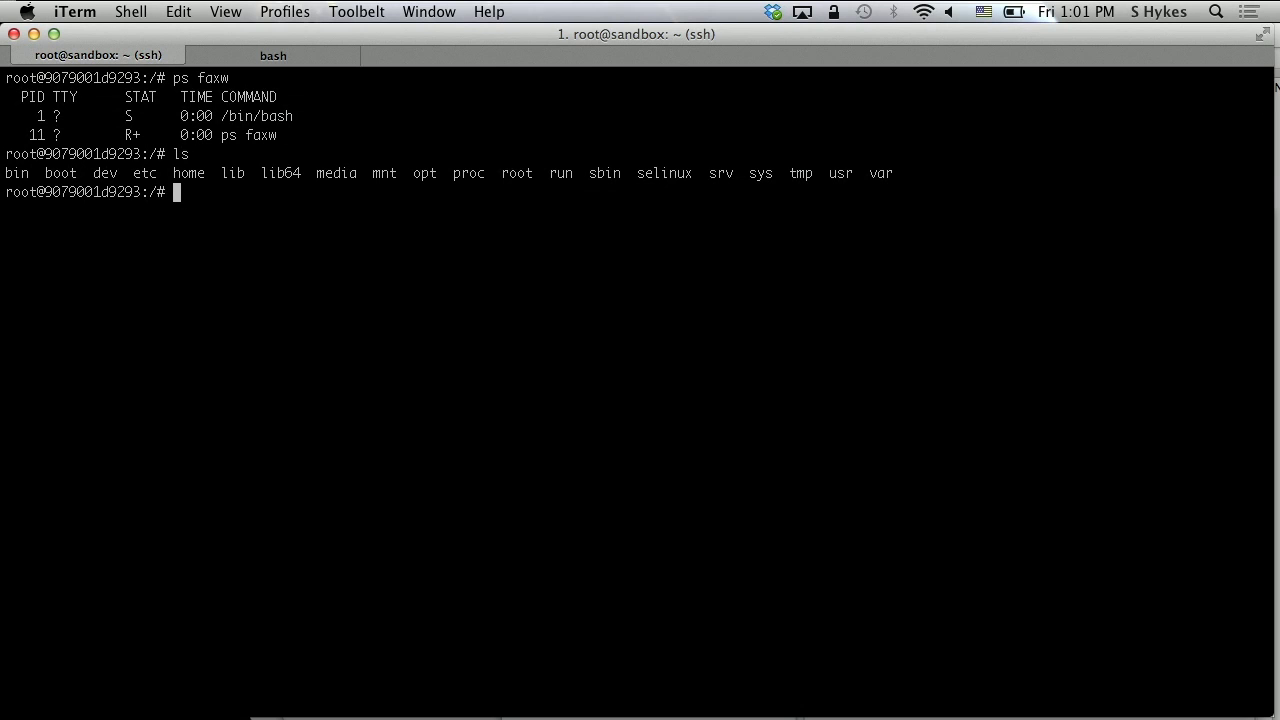
type("rm -fr")
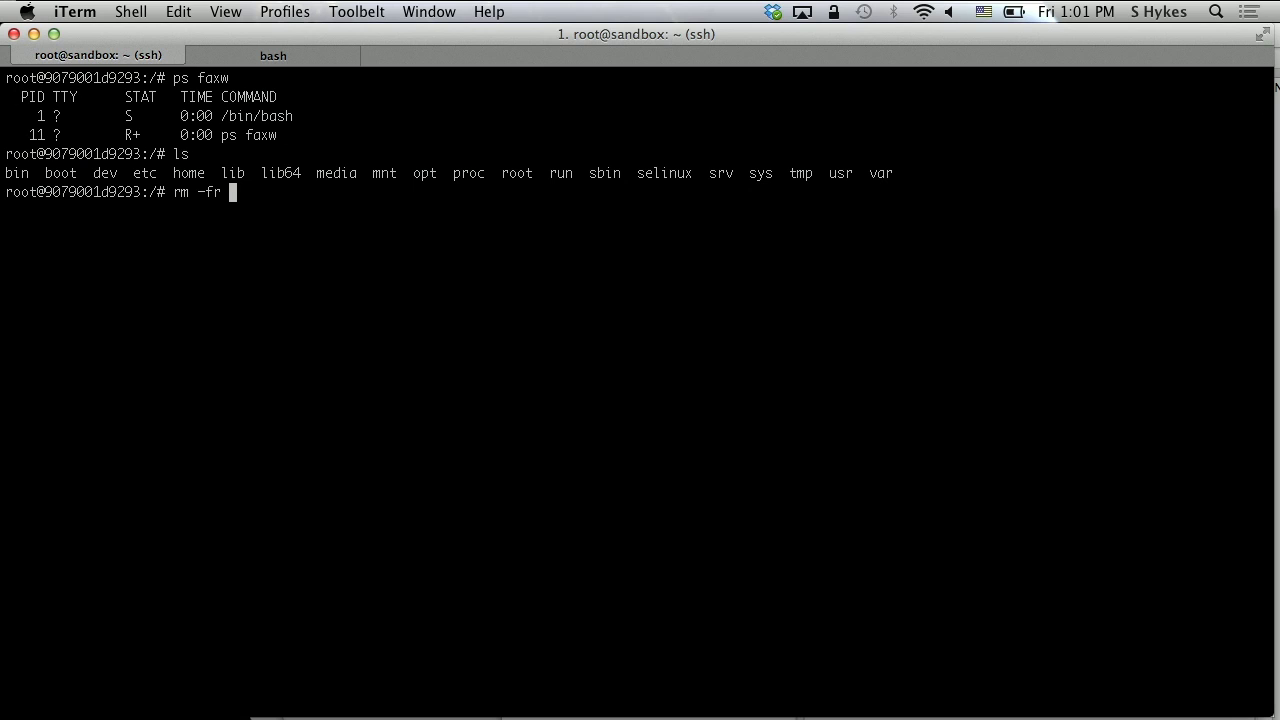
Step: Remove /var and other system directories with 'rm -fr', then exit the container shell
type("/")
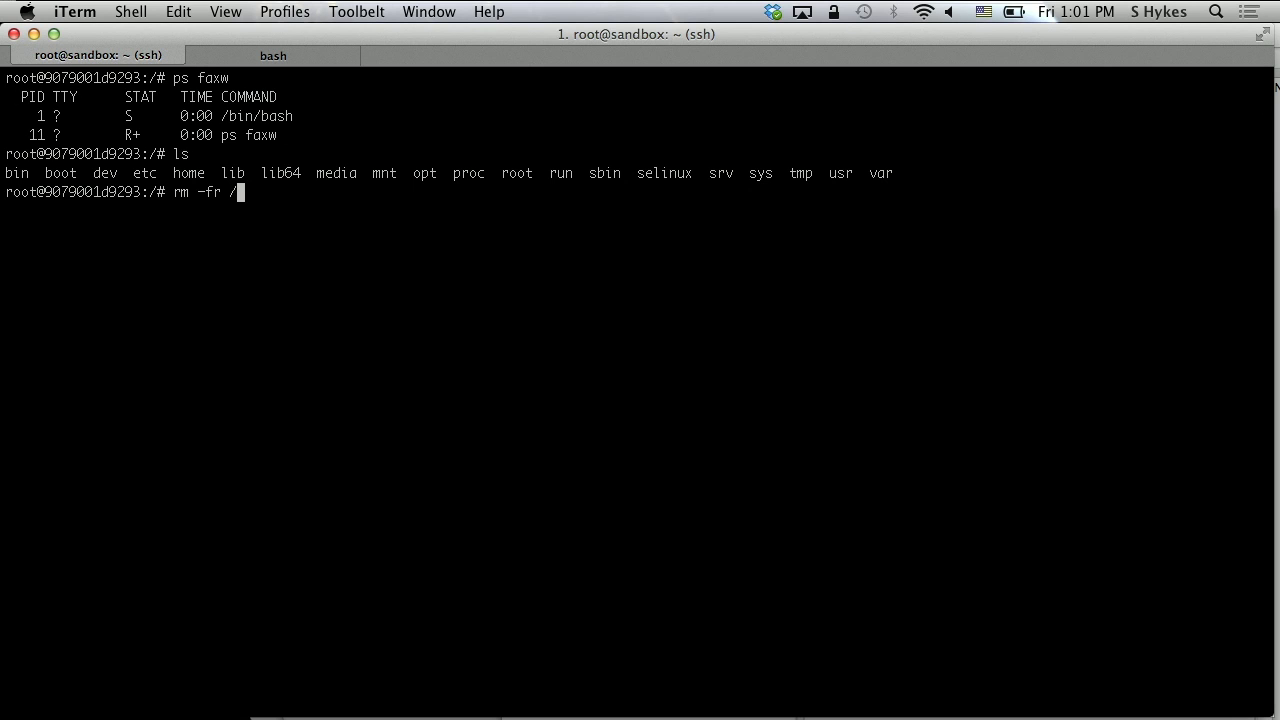
type("var")
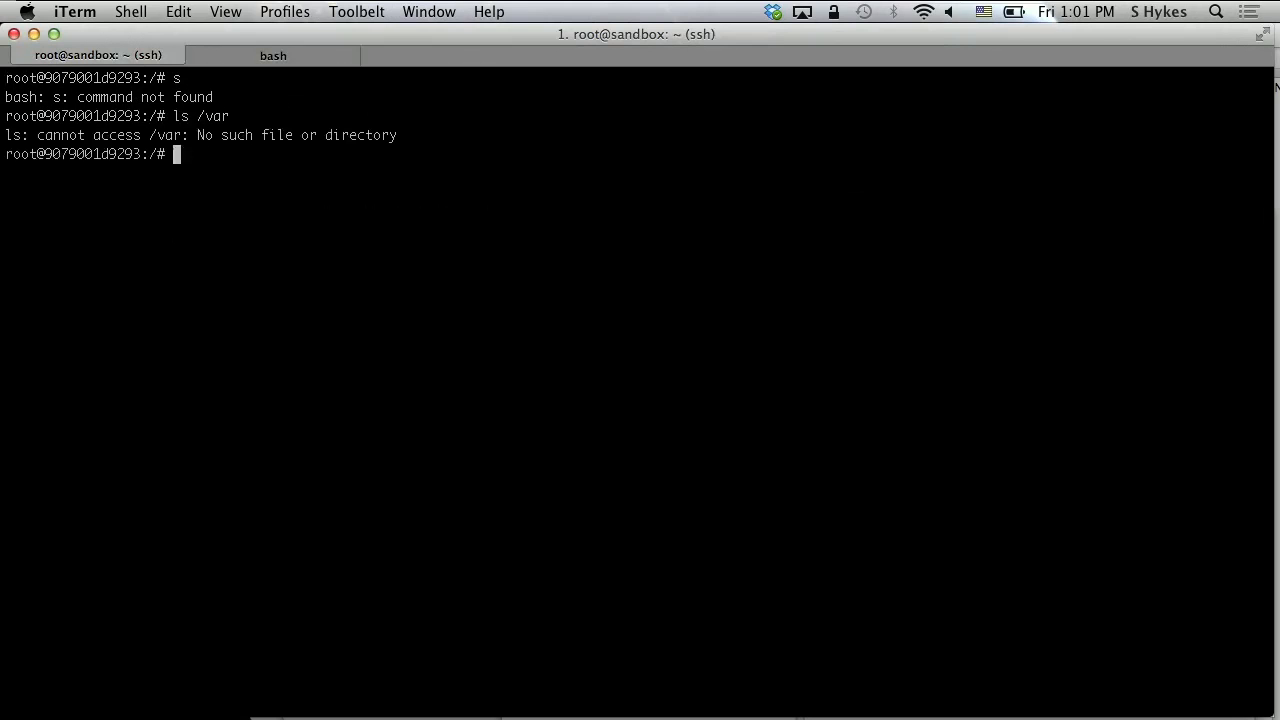
type("rm -fr /bin")
type("ls")
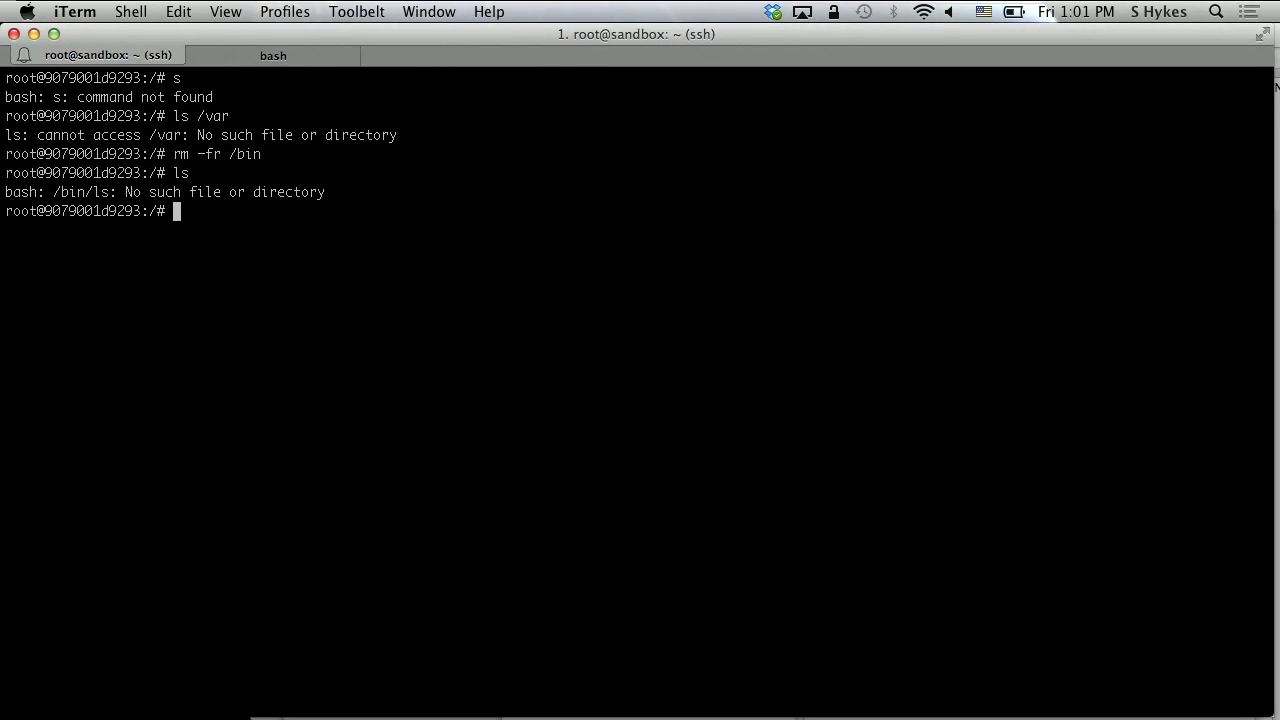
type("exit")
type("docker run -i -t ubuntu:12.10 /bin/bash")
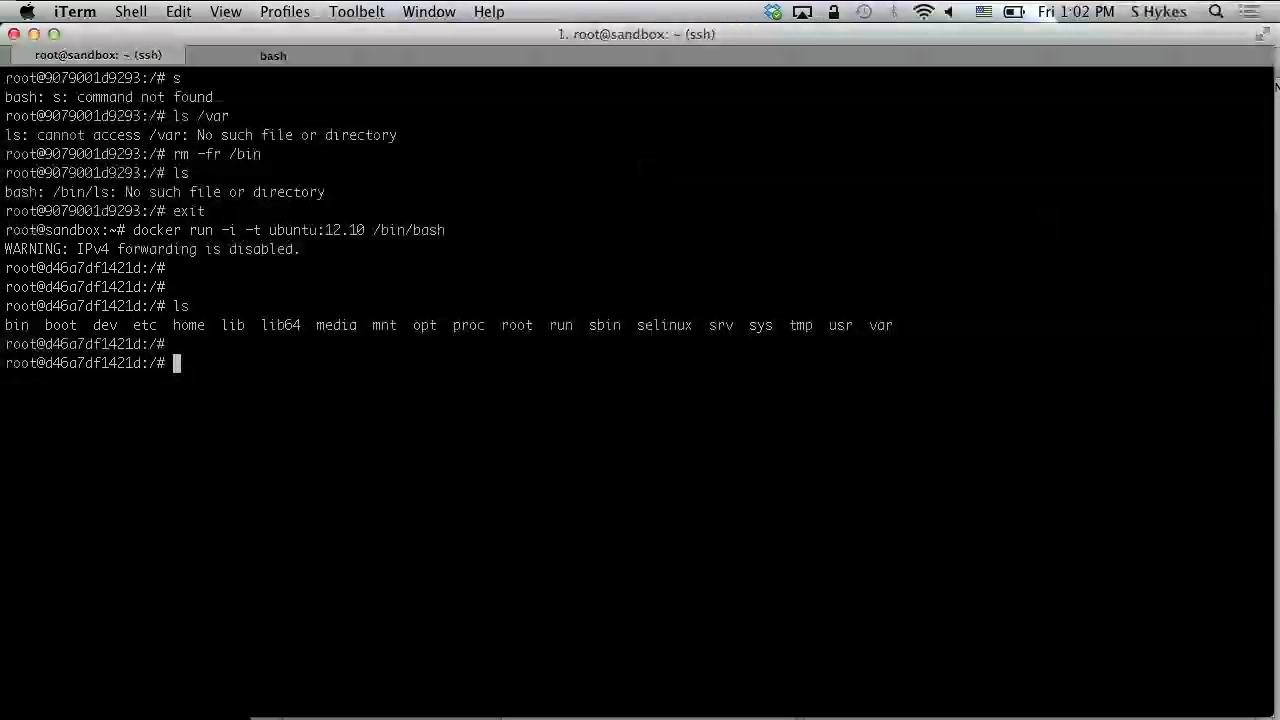
Step: Exit to the host and start a fresh 'docker run -i -t ubuntu:12.10 /bin/bash' container
type("exit")
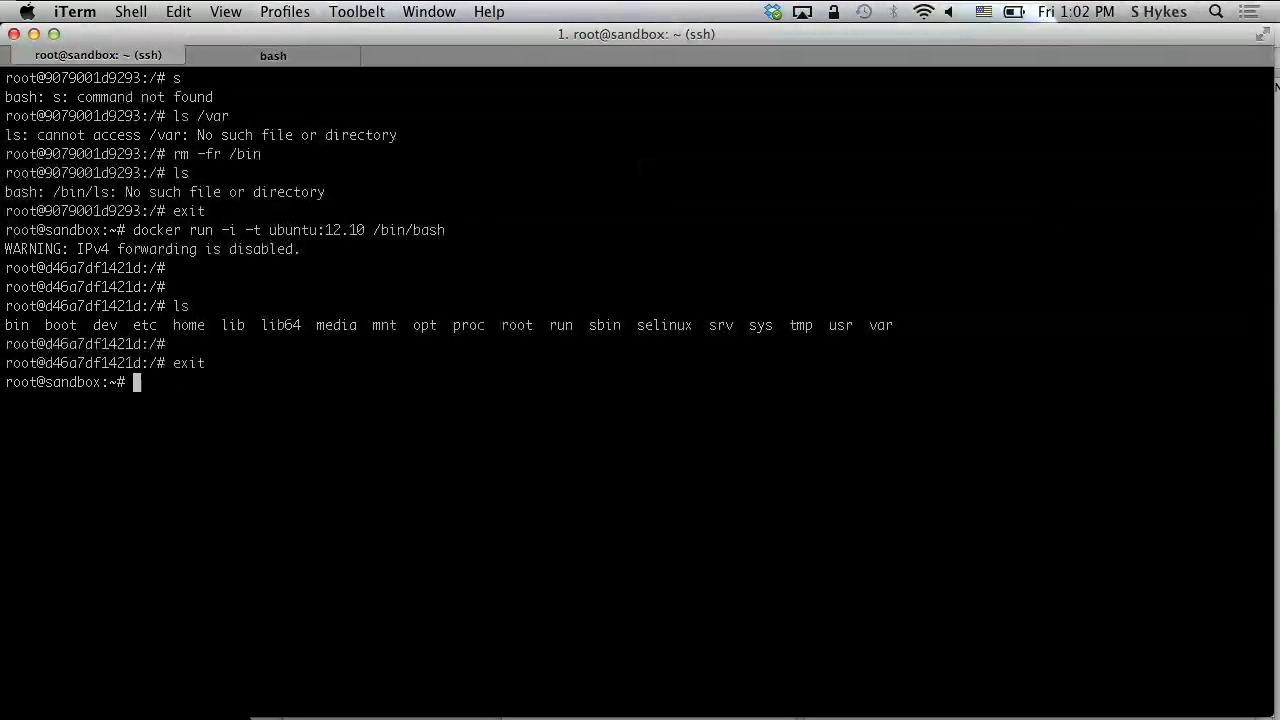
type("docker run -i -t ubuntu:12.10 /bin/bash")
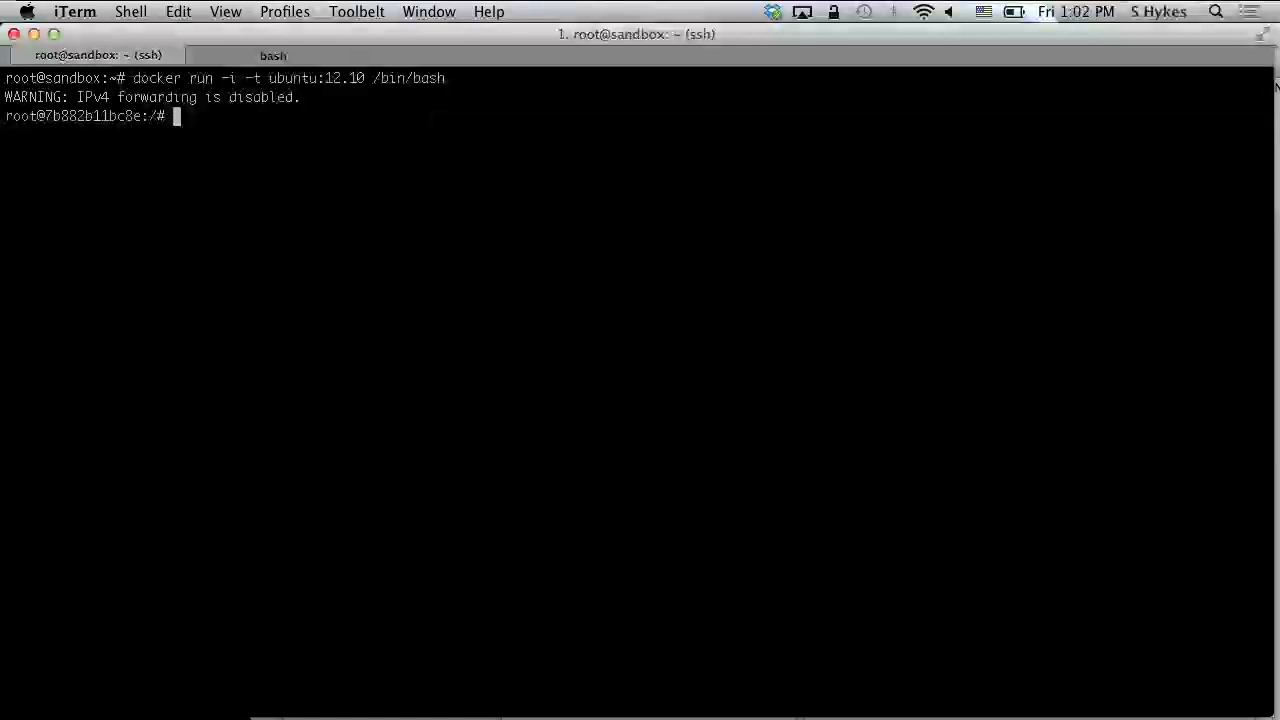
Step: Run 'rm -fr /var /usr' in the new container, then ssh to the sandbox from a split pane
type("rm -fr /")
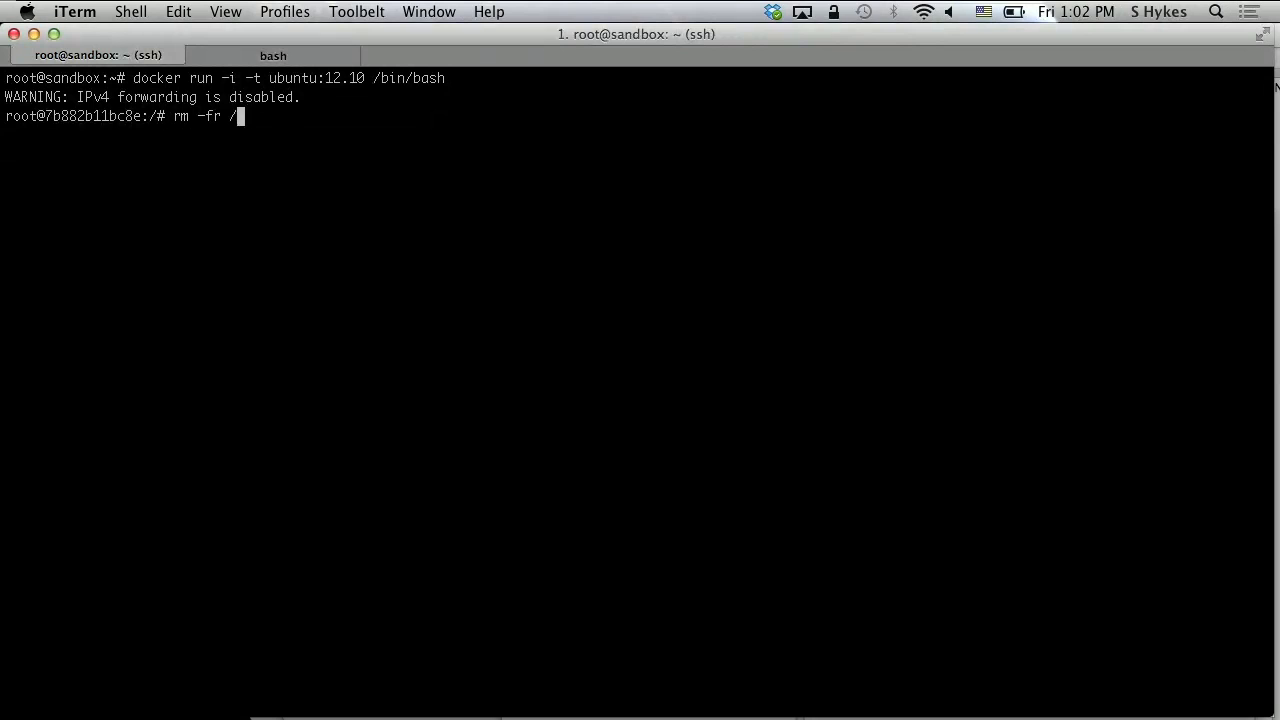
type("var")
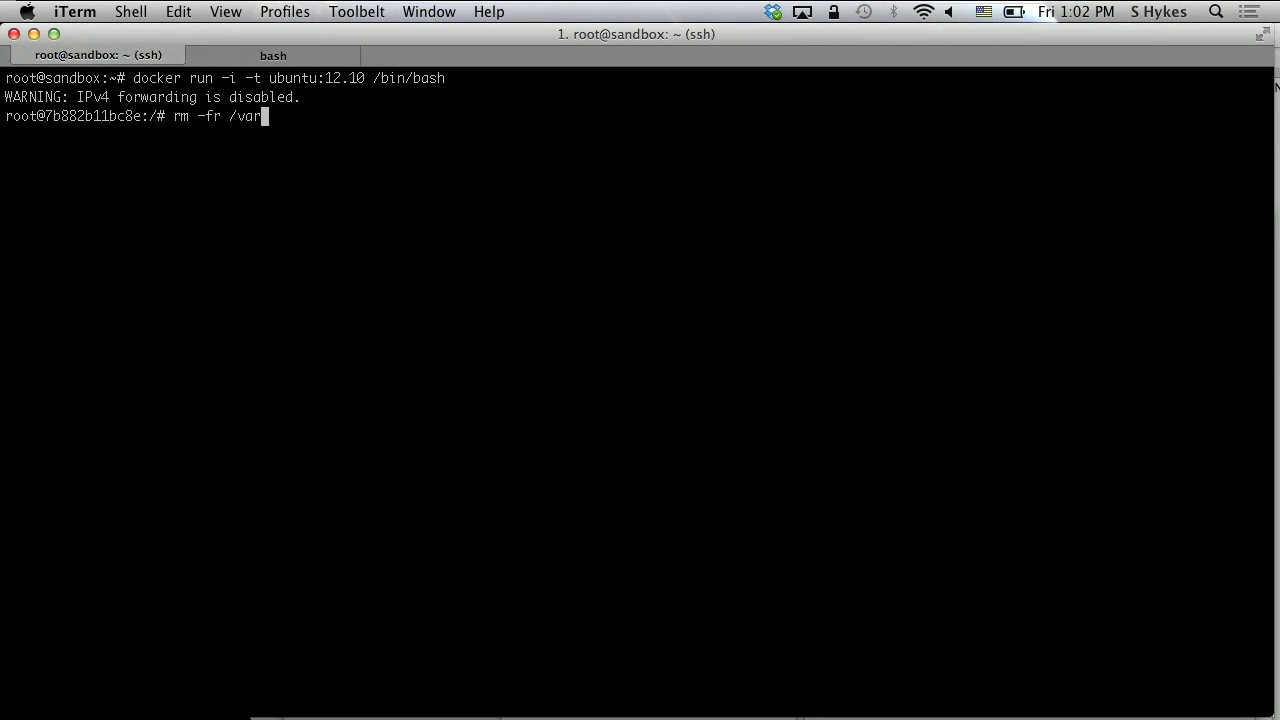
type("/usr")
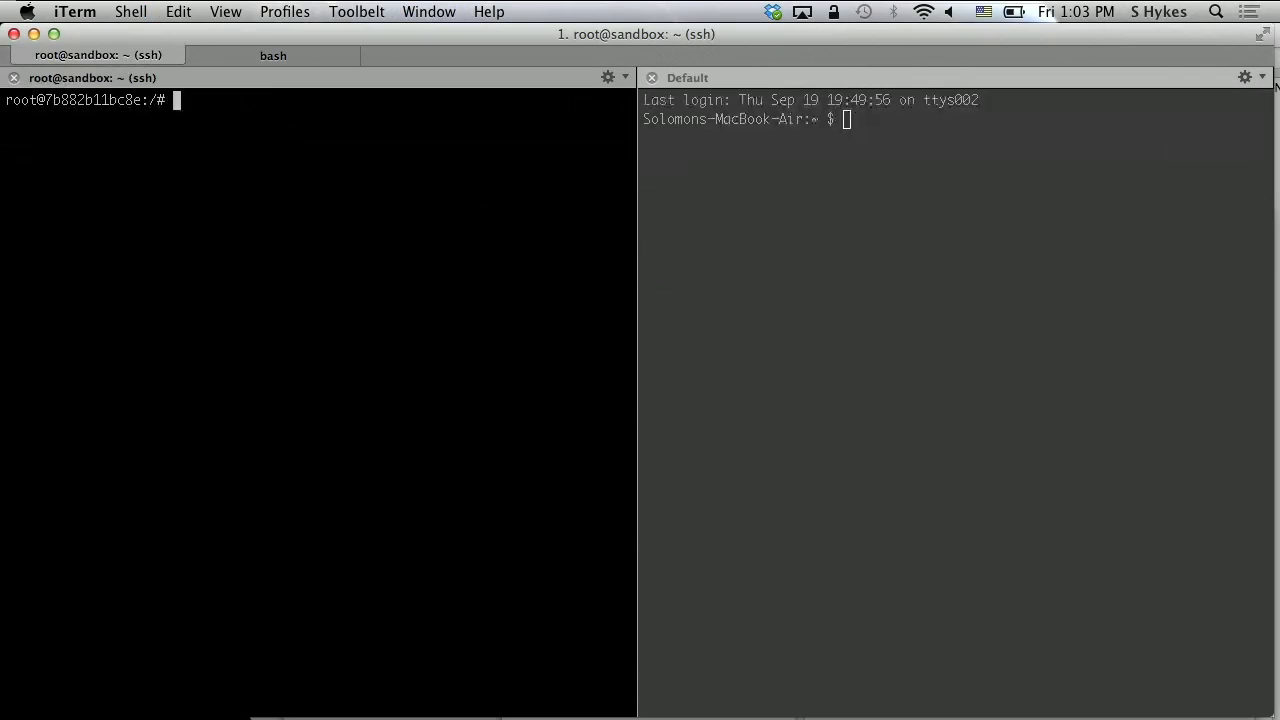
type("ssh dockerdev")
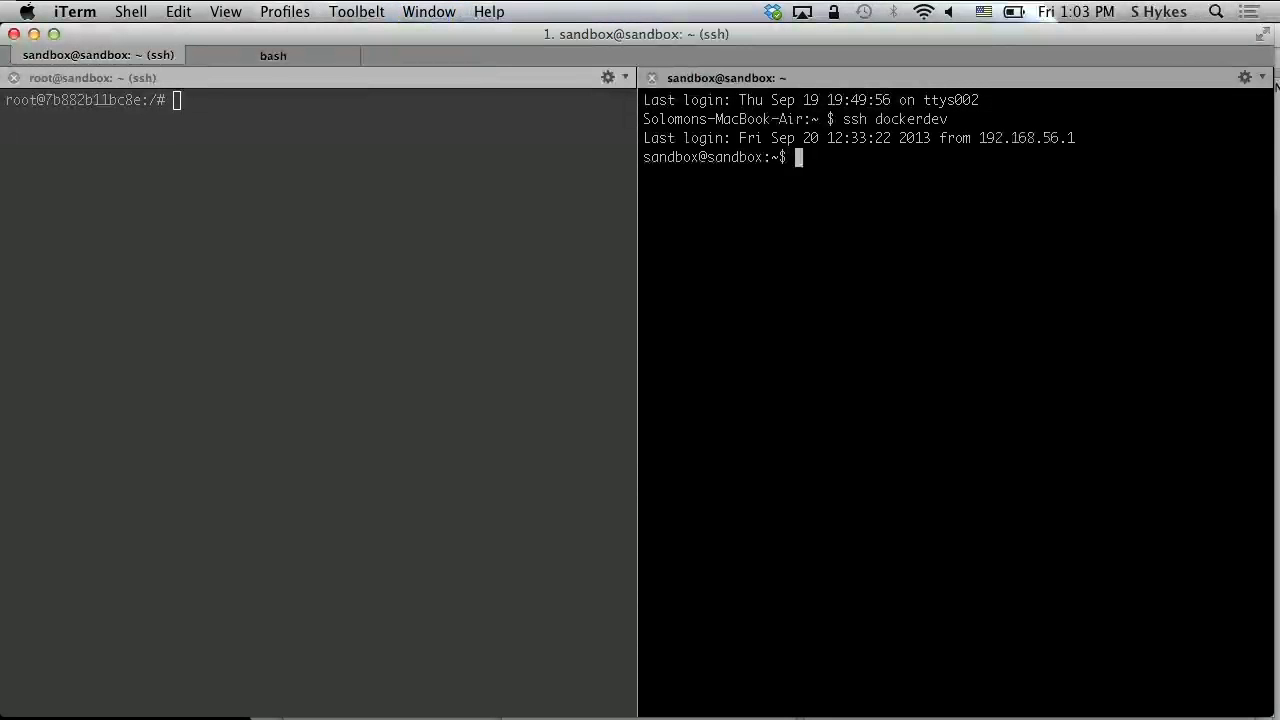
Step: As root via 'sudo -s', run 'docker ps' and copy container ID 7b882b11bc8e for 'docker diff'
type("sudo -s")
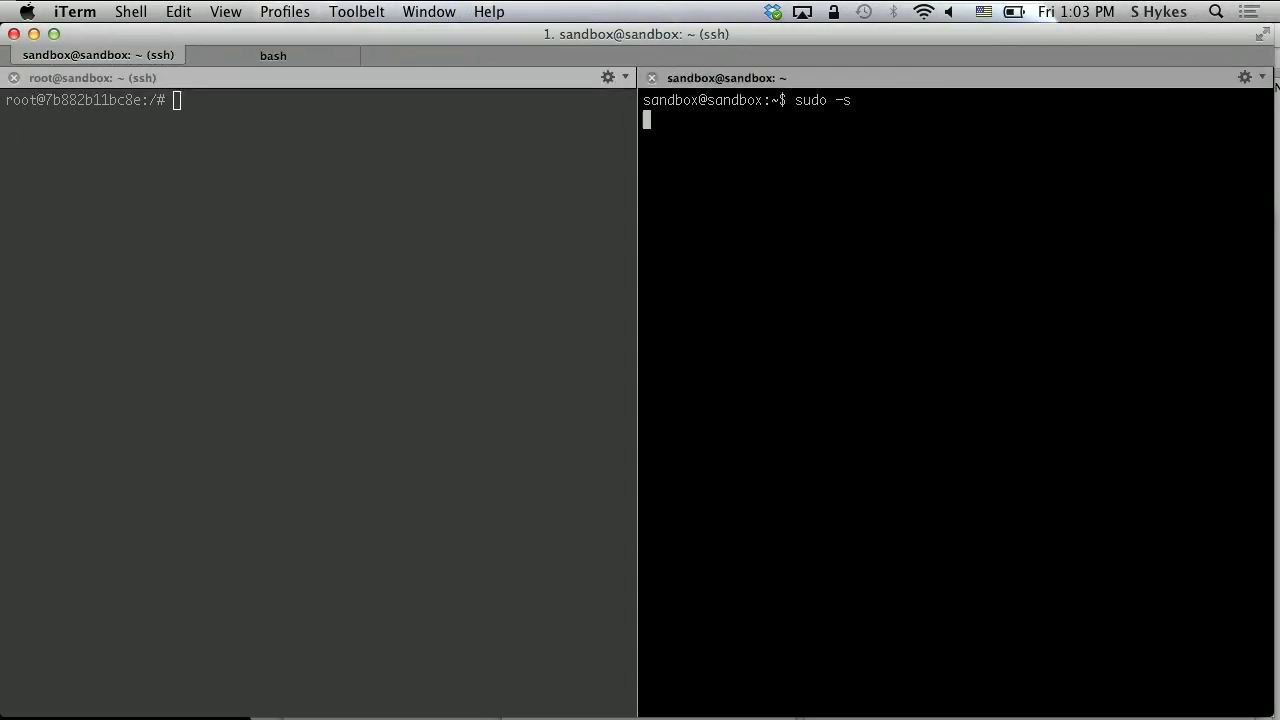
type("docker ps")
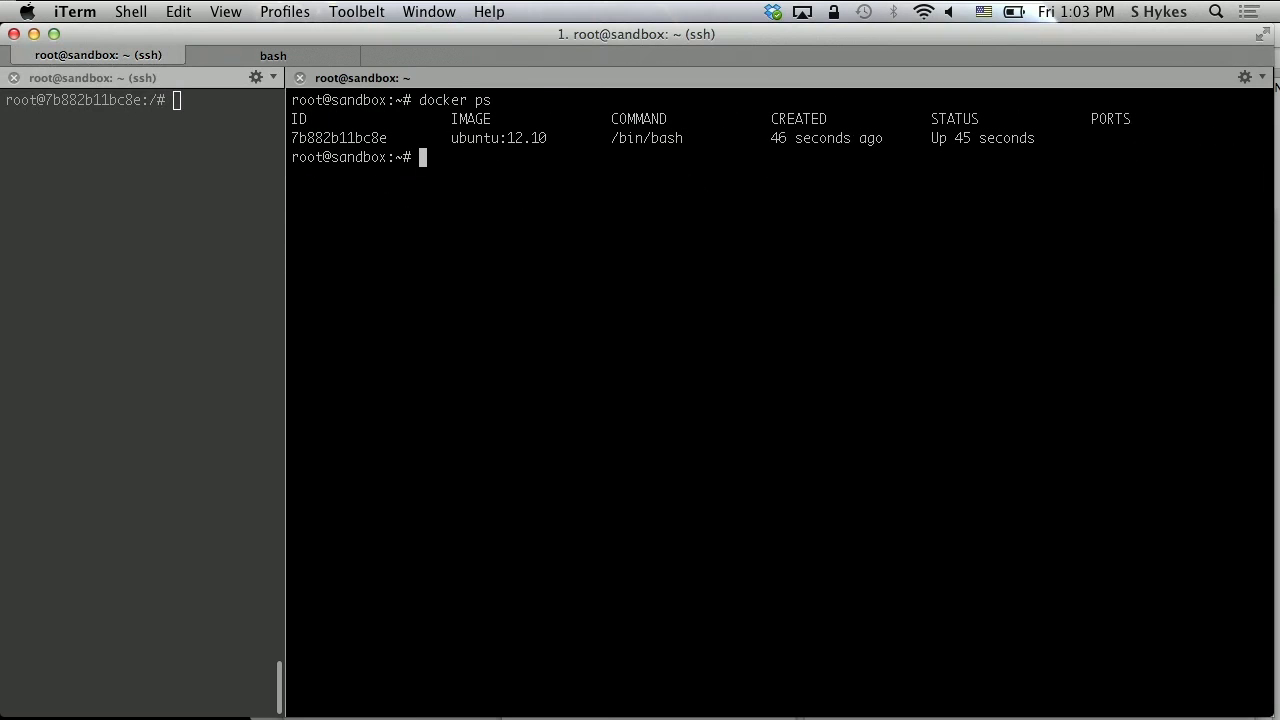
mouse_move(766, 154)
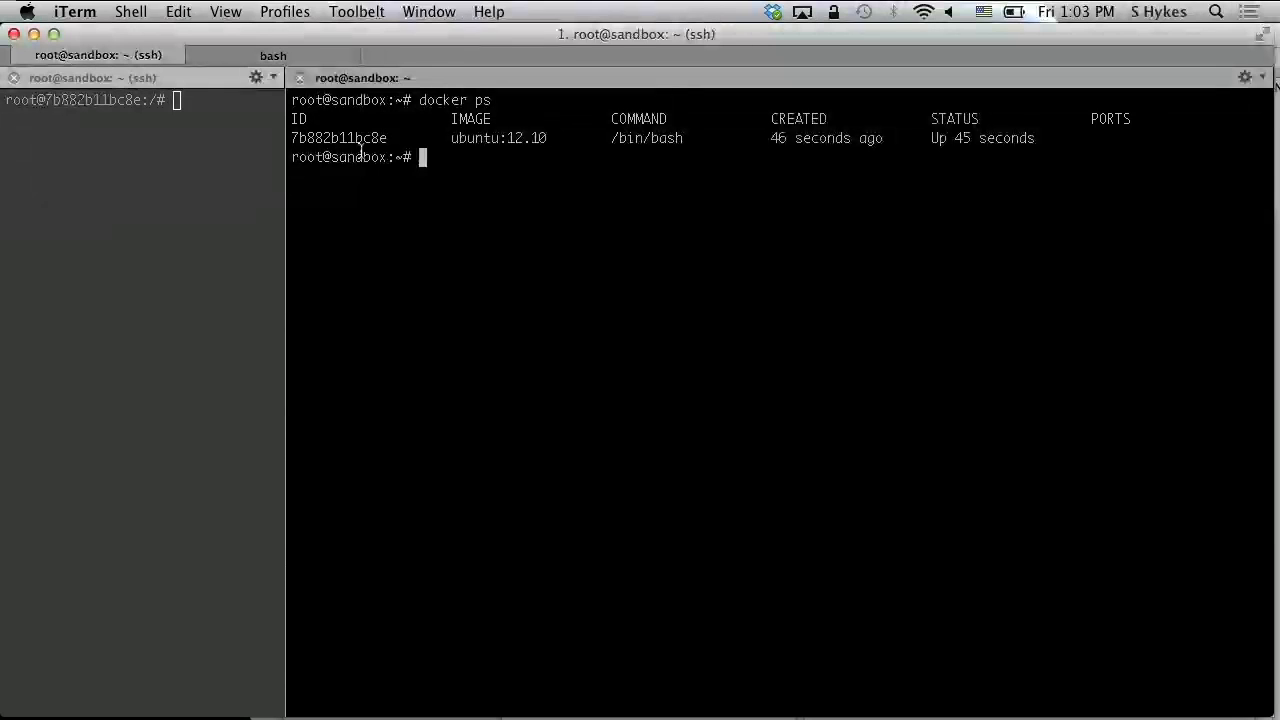
mouse_move(472, 260)
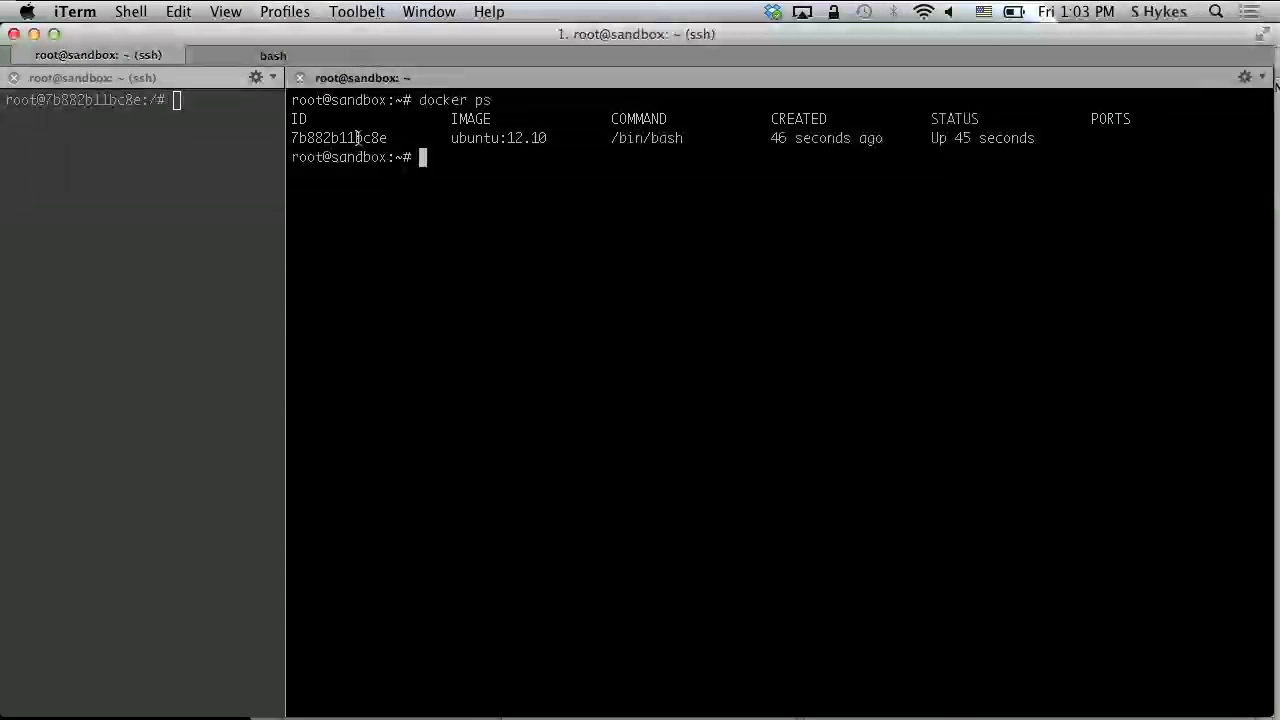
double_click(338, 138)
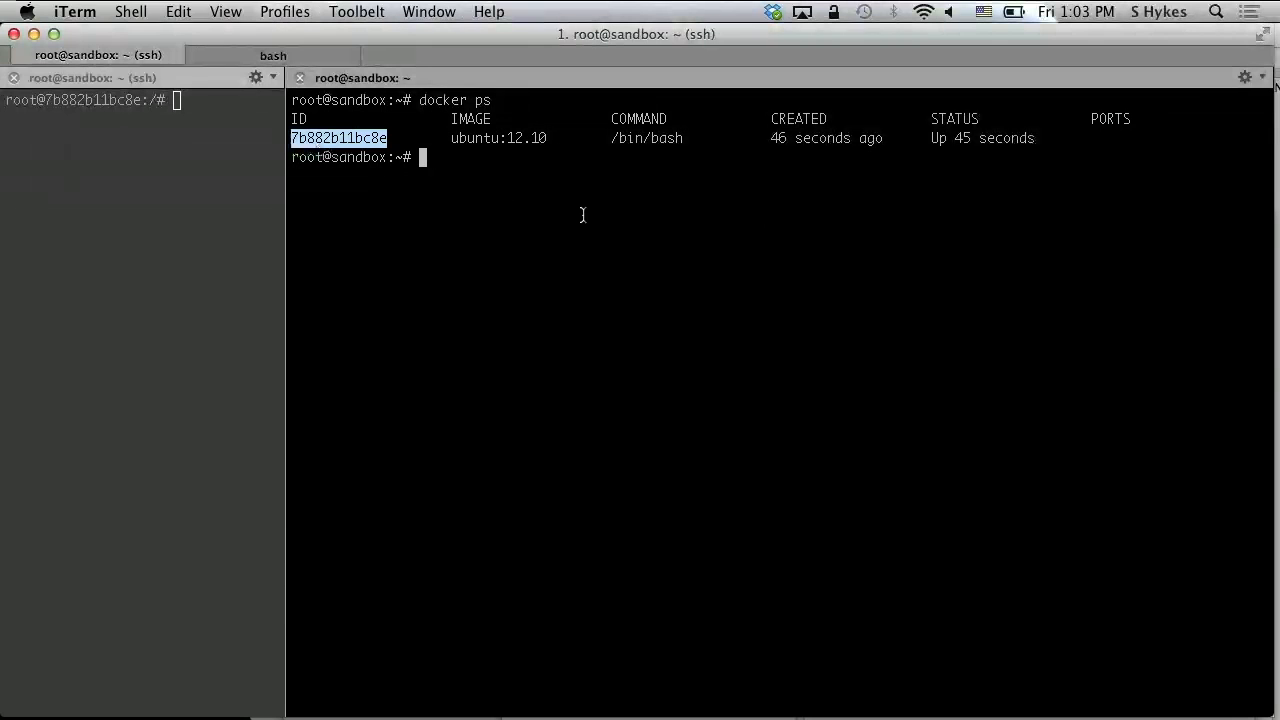
type("docker diff 7b882b11bc8e")
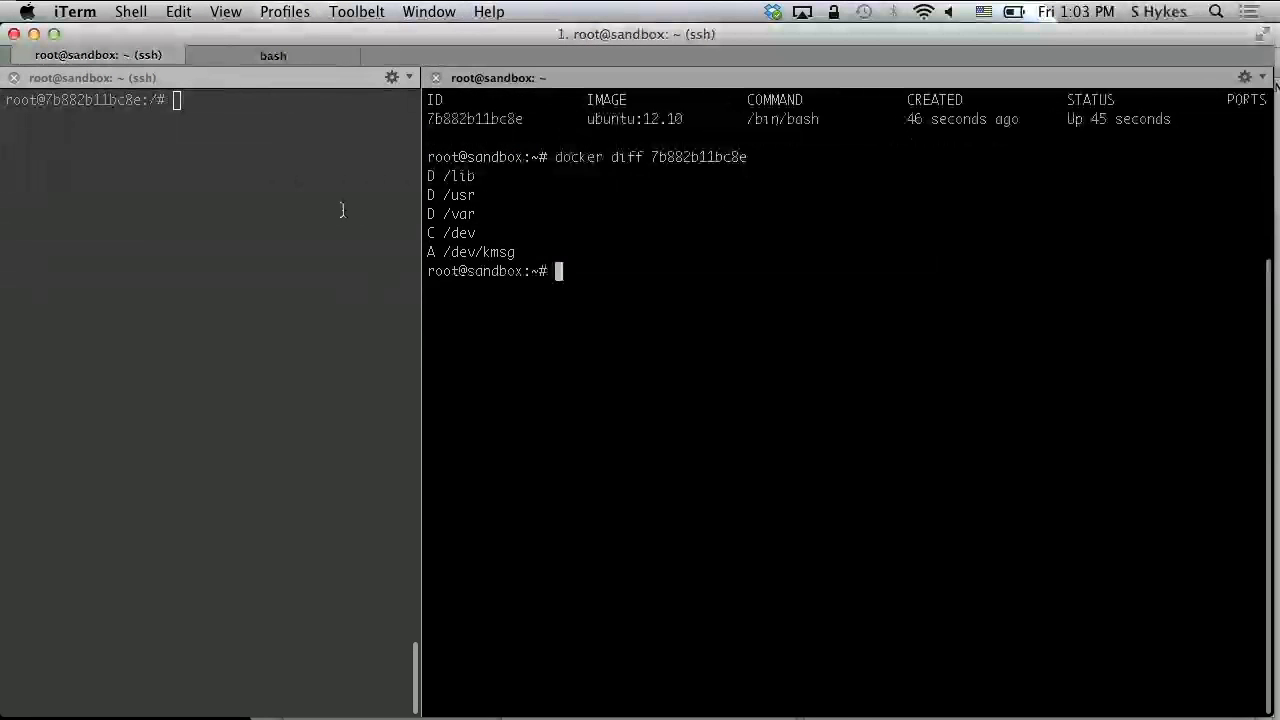
Step: Try 'touch foo' and 'ls' inside the broken container, which fail without binaries
type("touch foo")
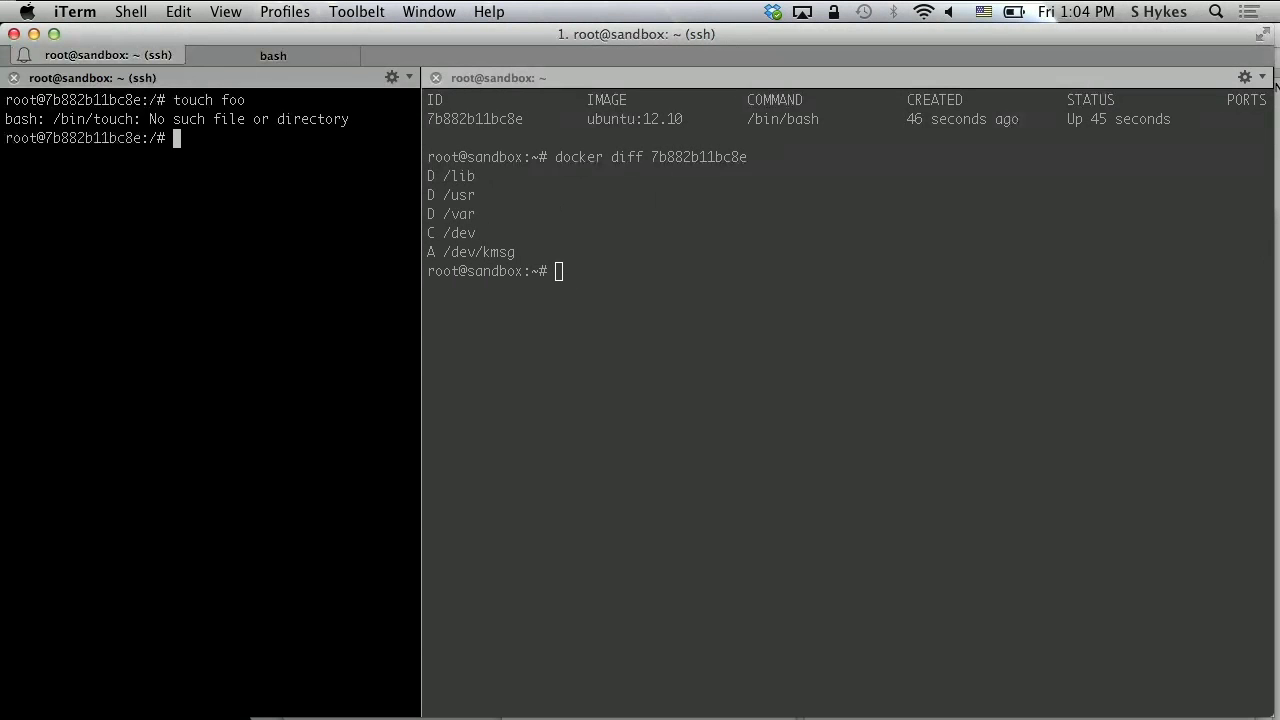
type("ls")
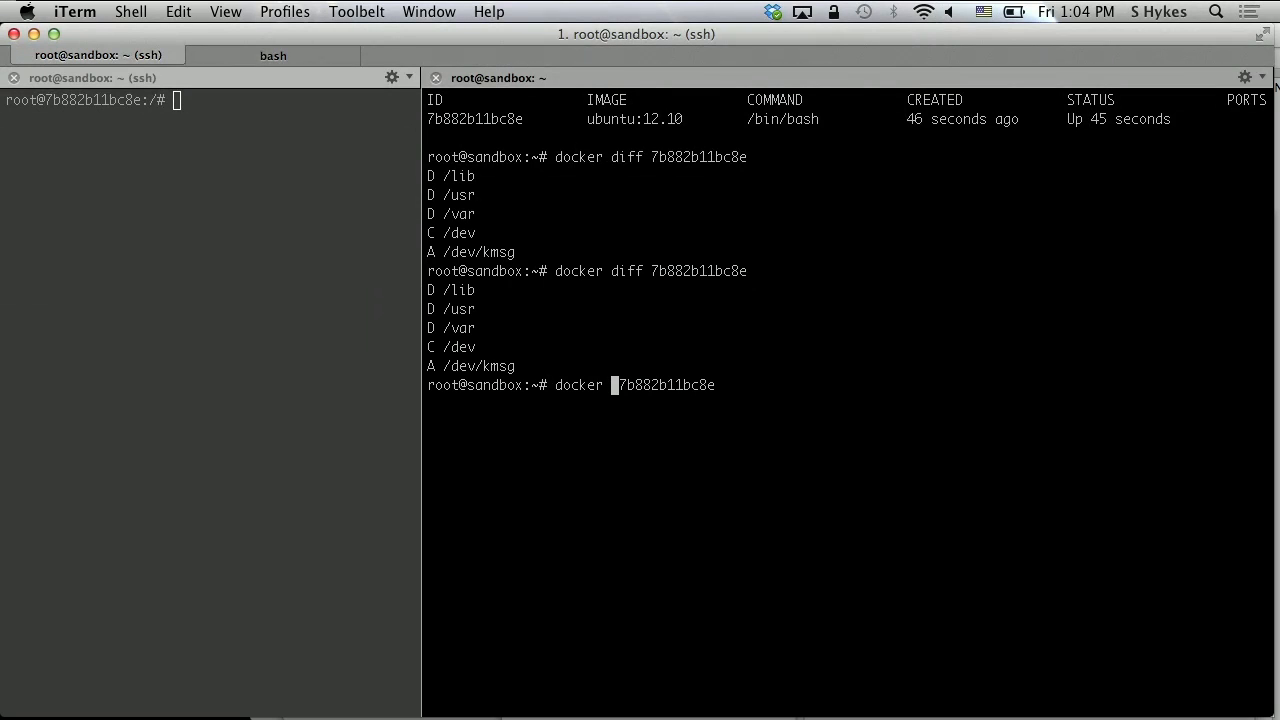
type("commit")
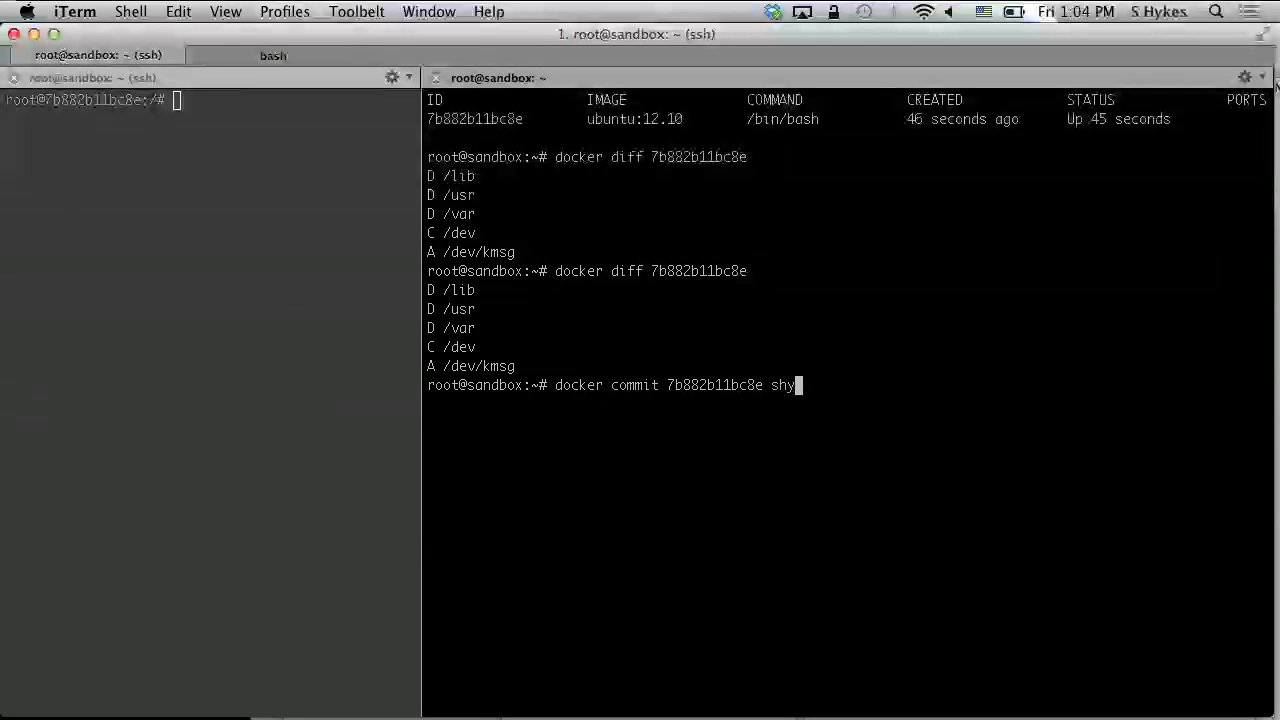
type("kes/")
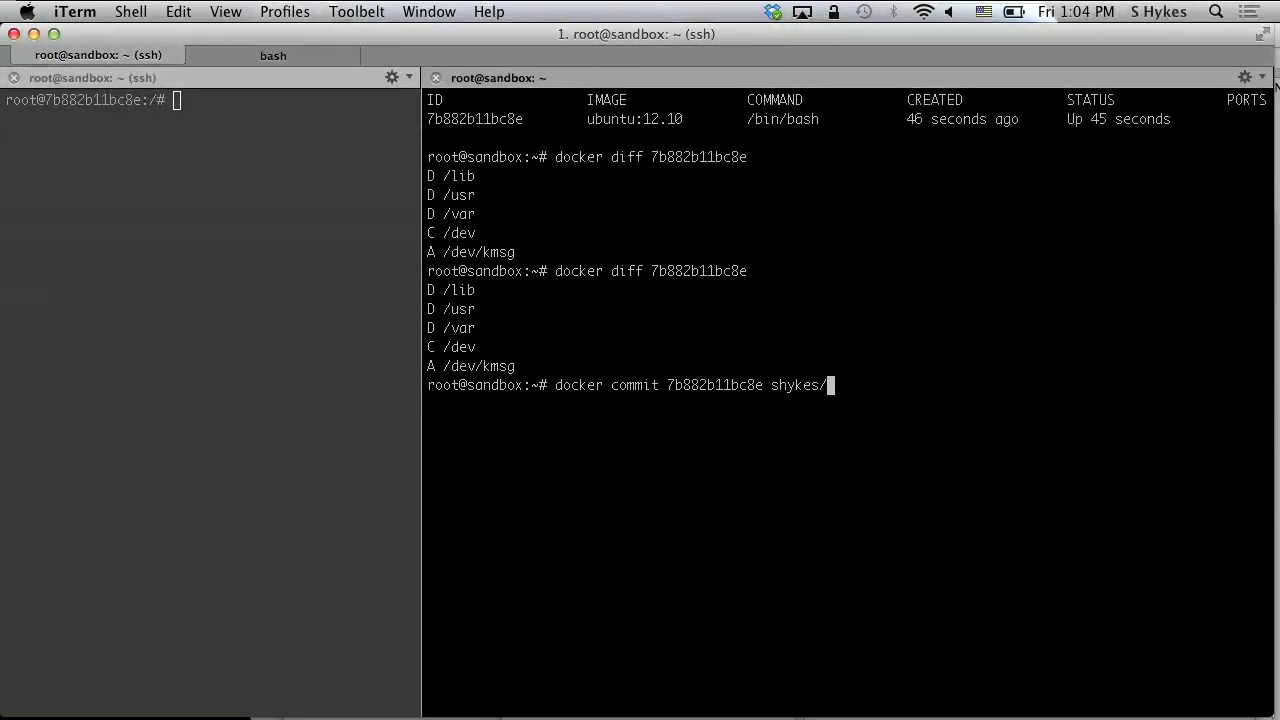
type("broken-uvu")
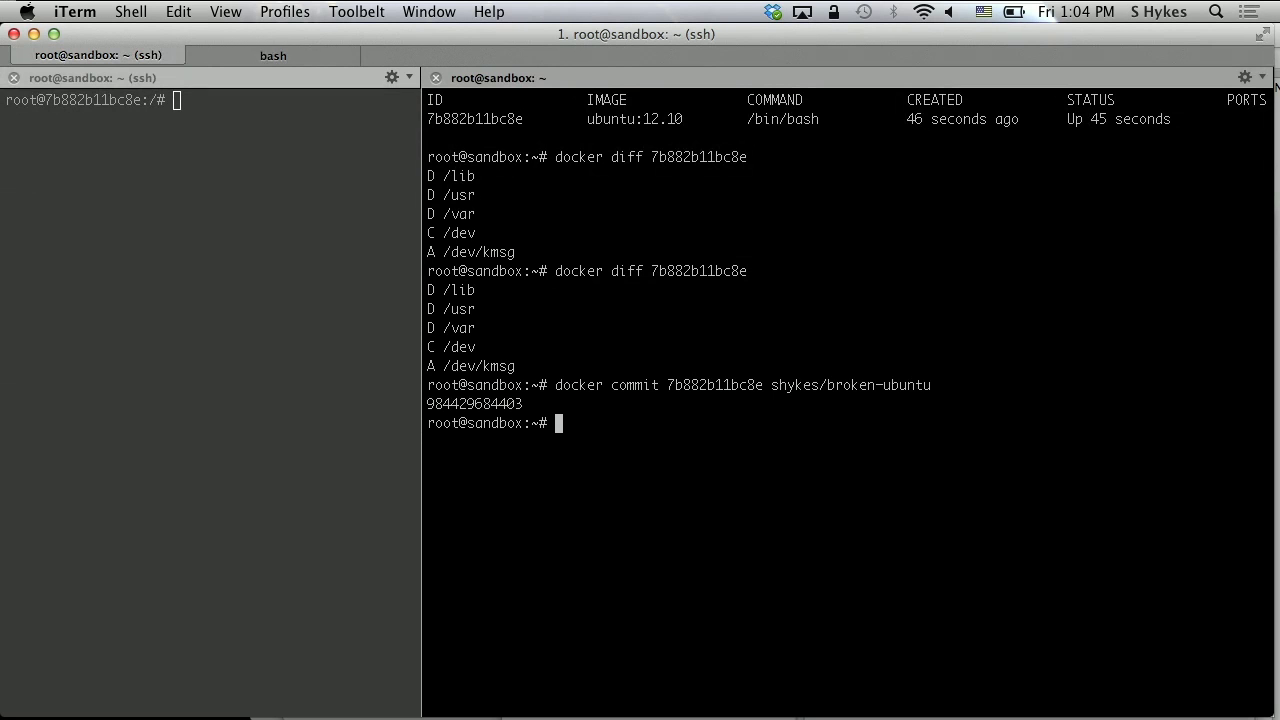
mouse_move(500, 408)
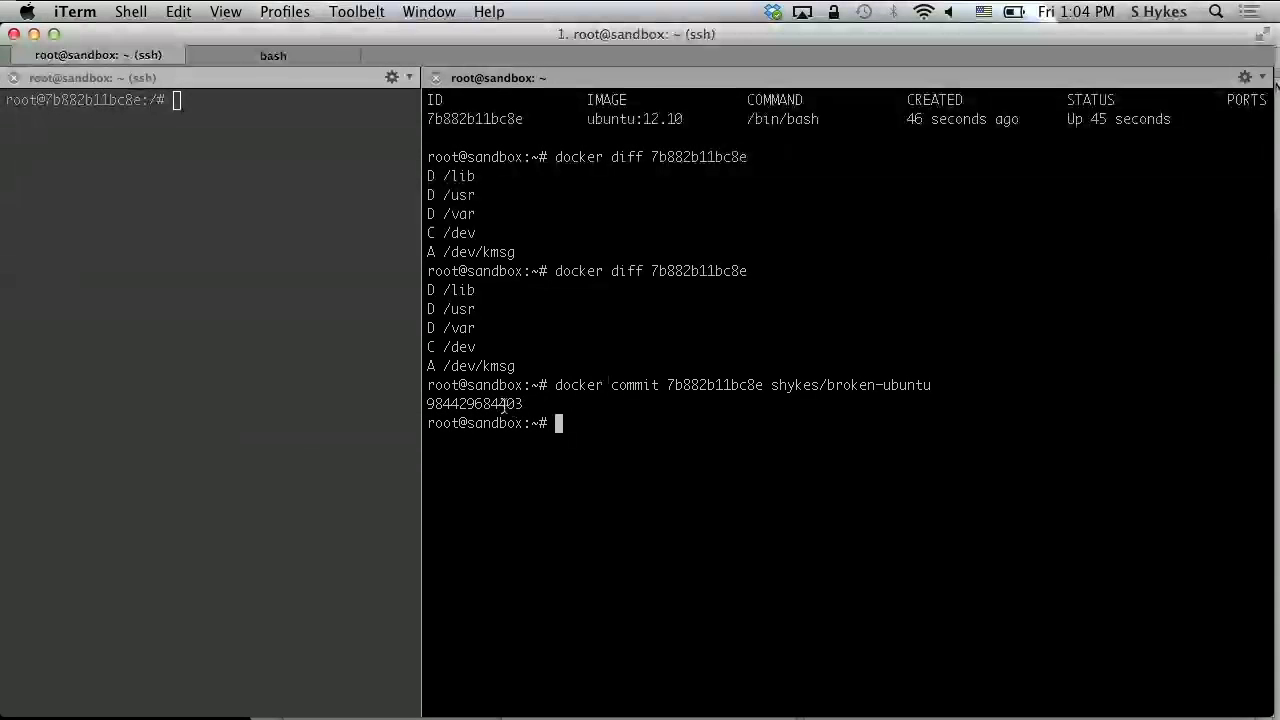
type("docker images")
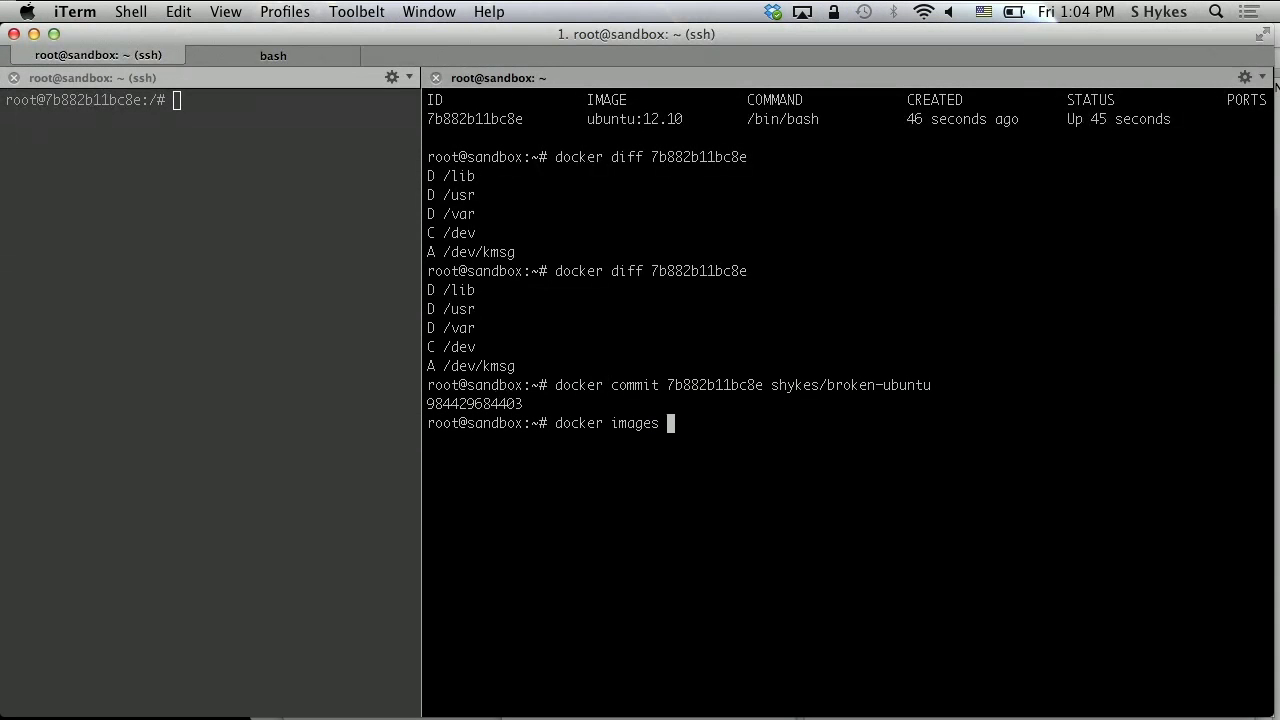
Step: Filter 'docker images | grep broken', then compose 'docker run -i -t shykes/broken-ubuntu'
type("| grep broken")
type("docker ")
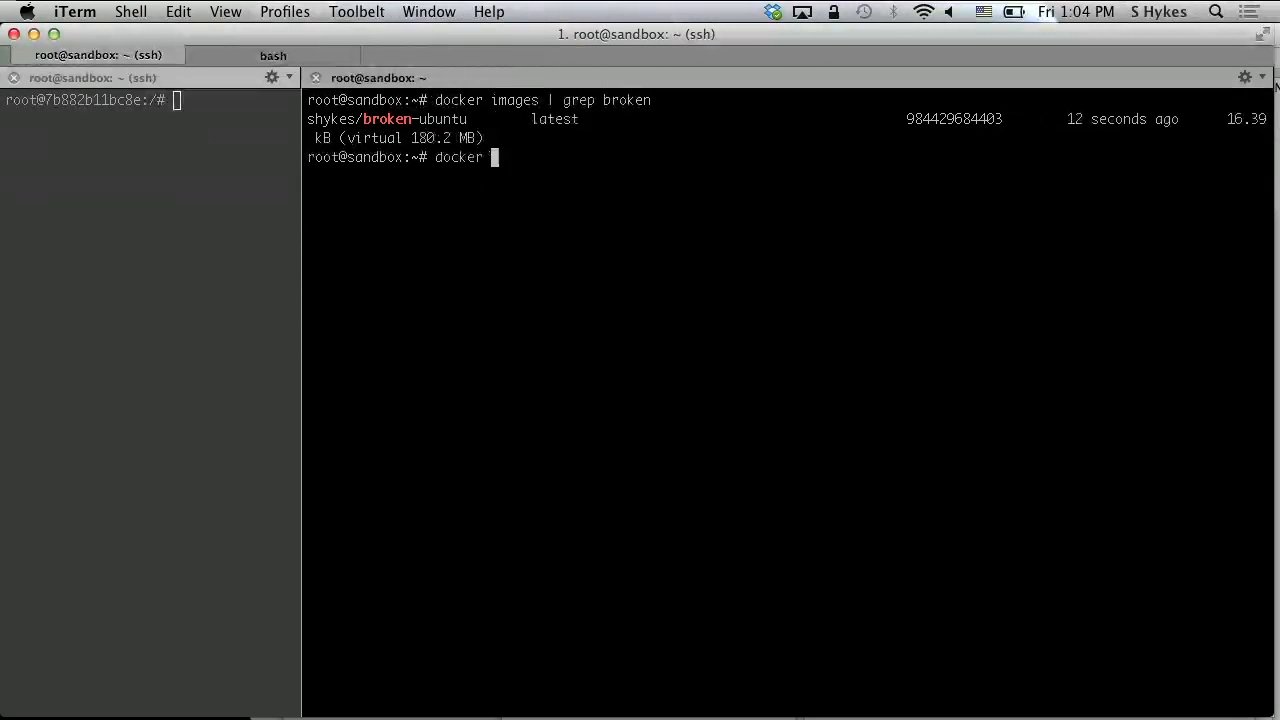
type("run -i")
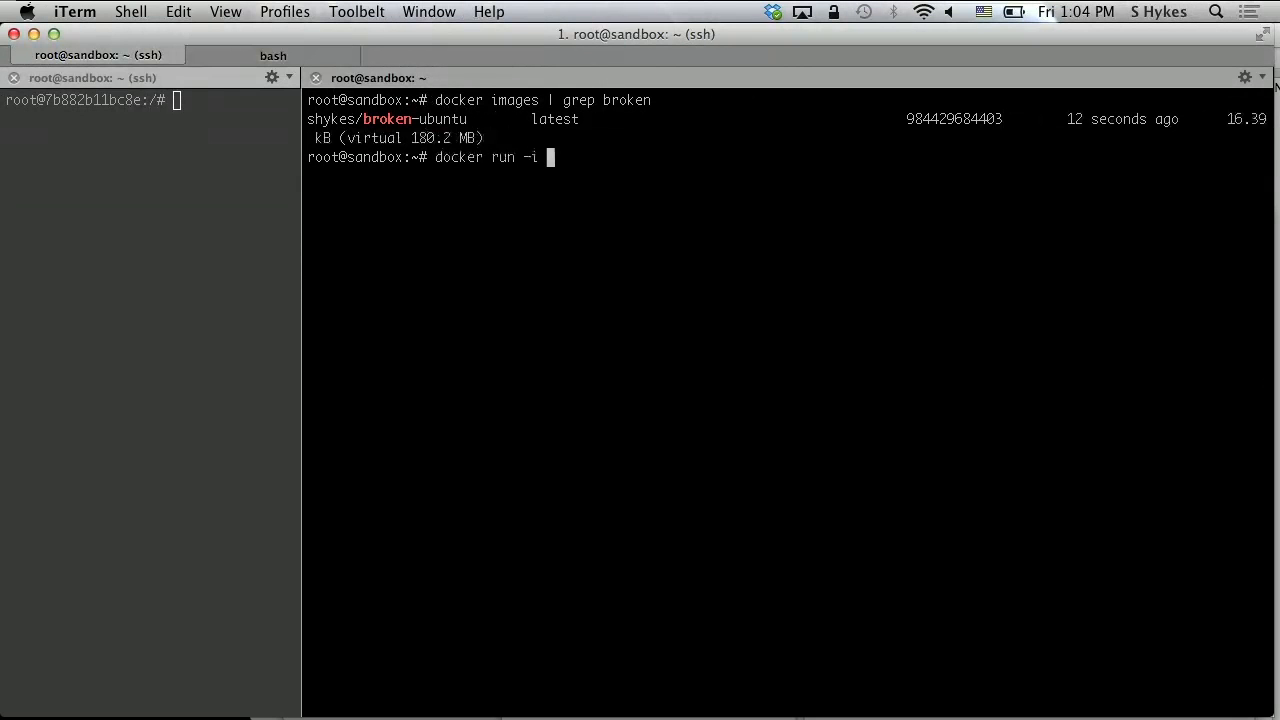
type("-t")
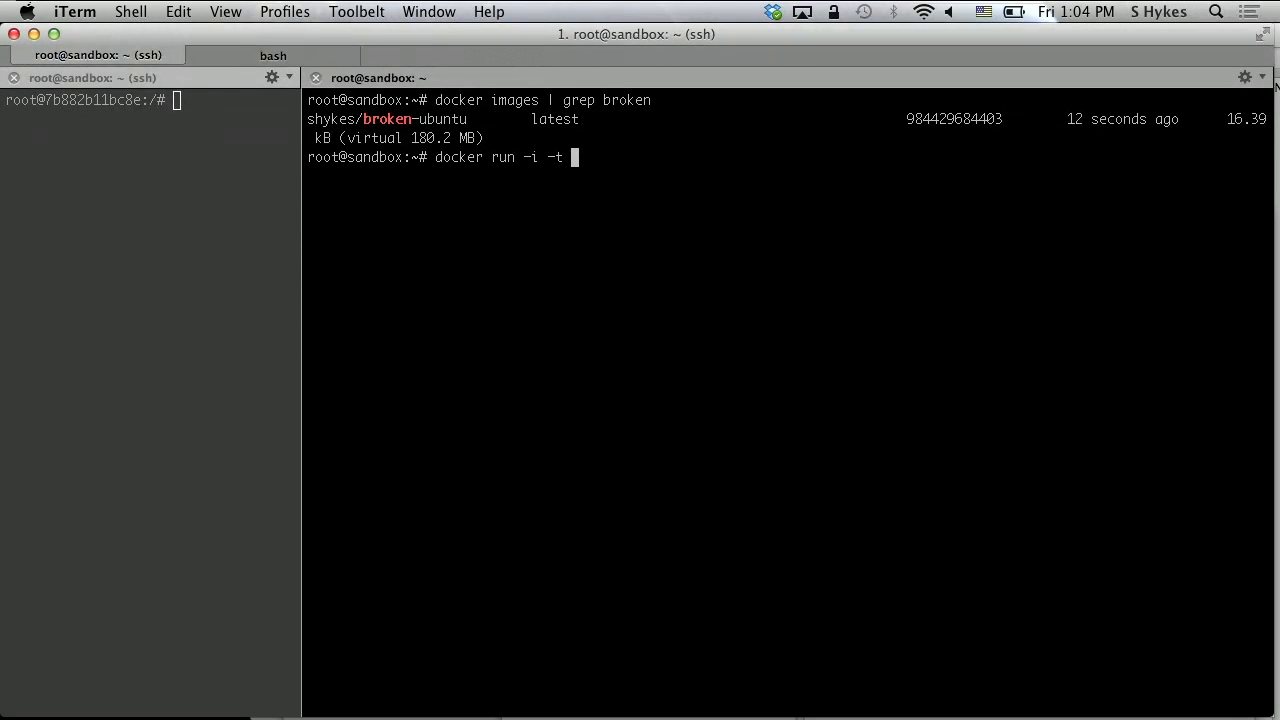
type("shykes/broken-ub")
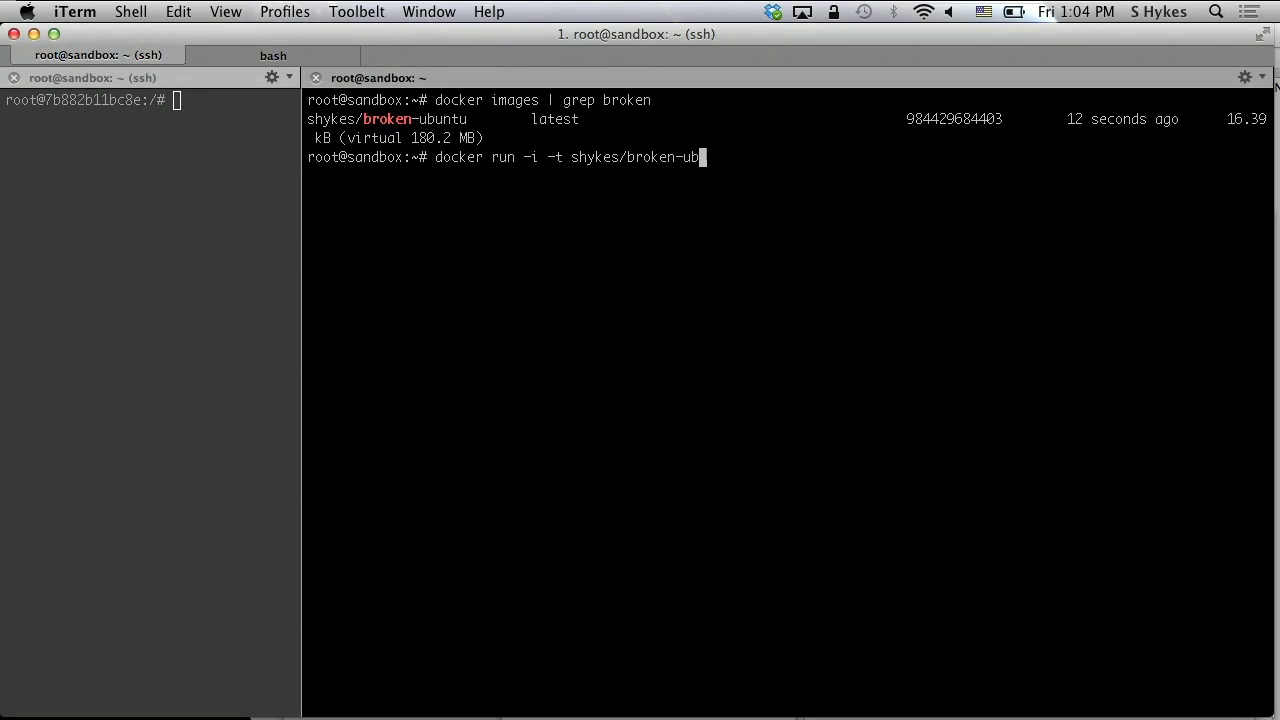